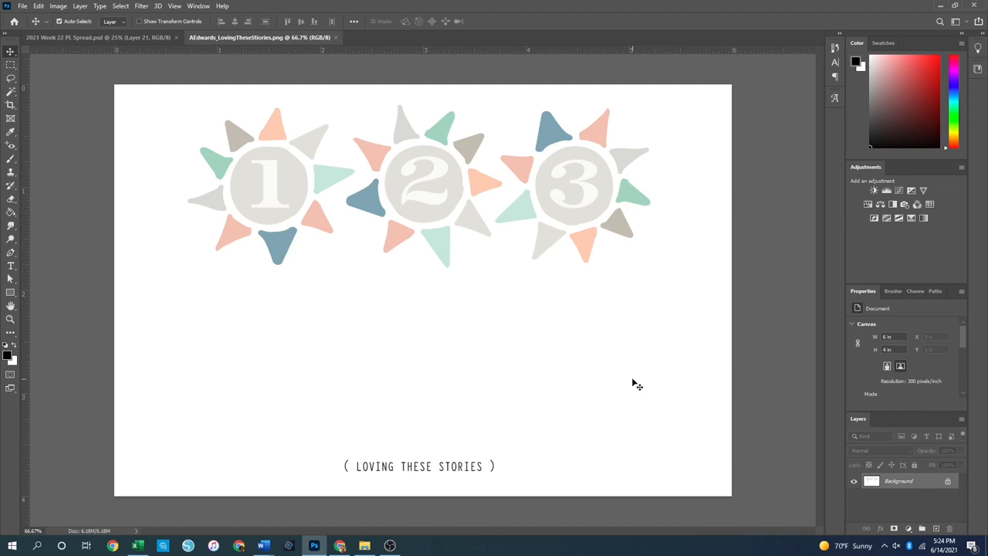
mouse_move(637, 390)
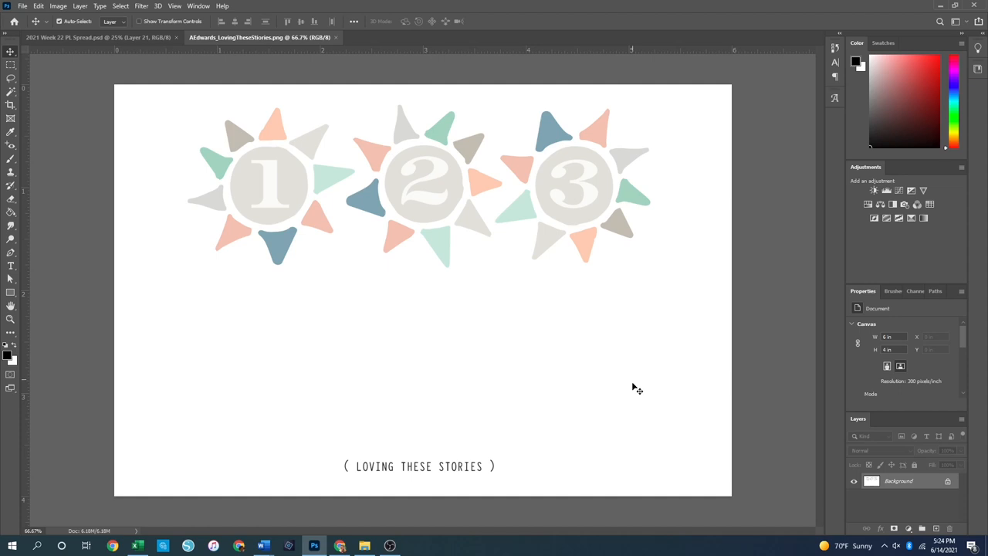
mouse_move(591, 492)
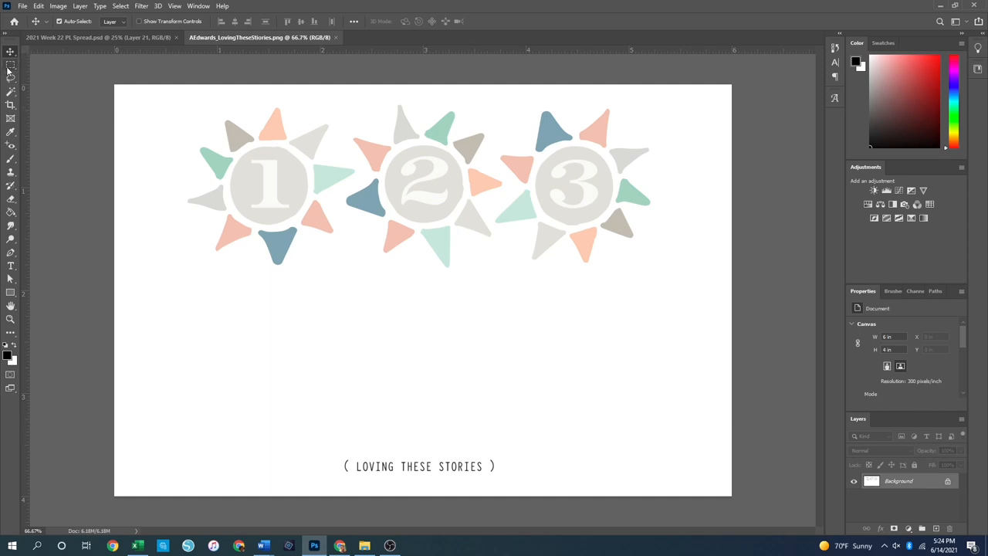
mouse_move(10, 68)
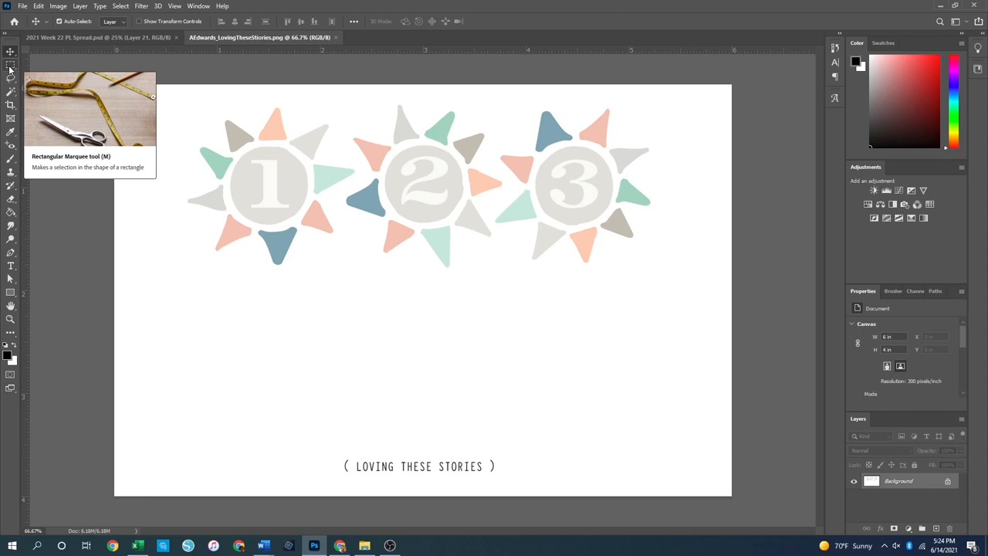
Switch to the Rectangular Marquee Tool from the marquee tool flyout.
drag(31, 93, 123, 116)
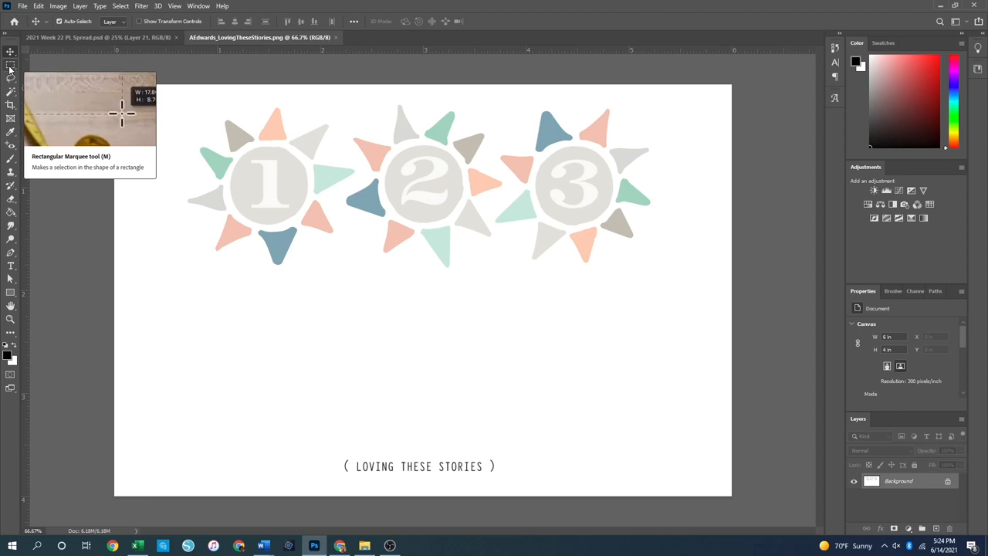
click(10, 65)
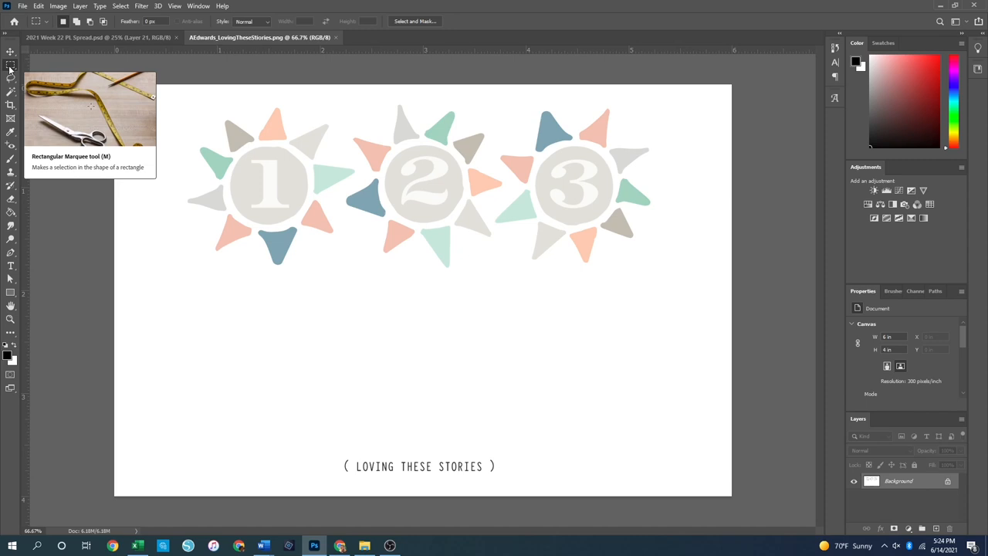
click(11, 52)
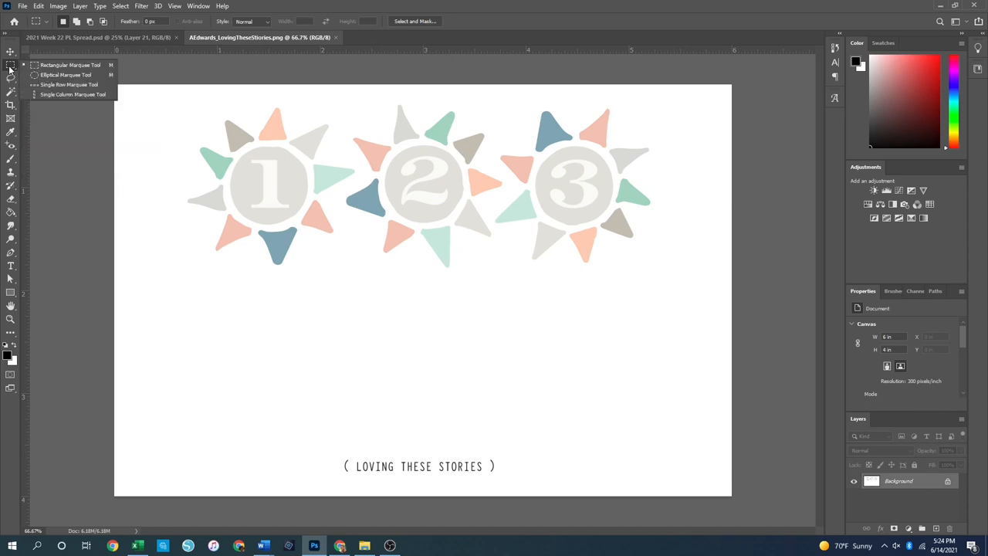
mouse_move(69, 85)
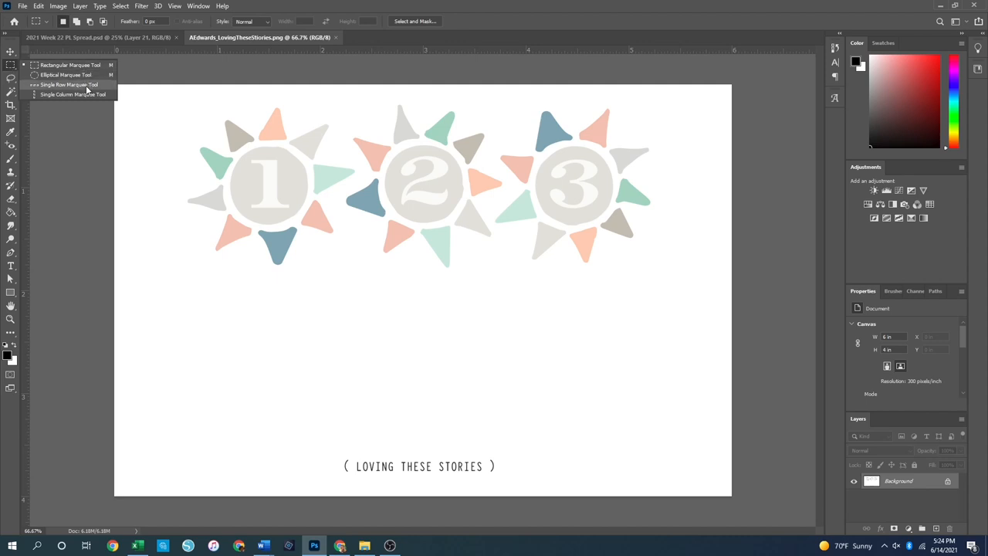
mouse_move(69, 65)
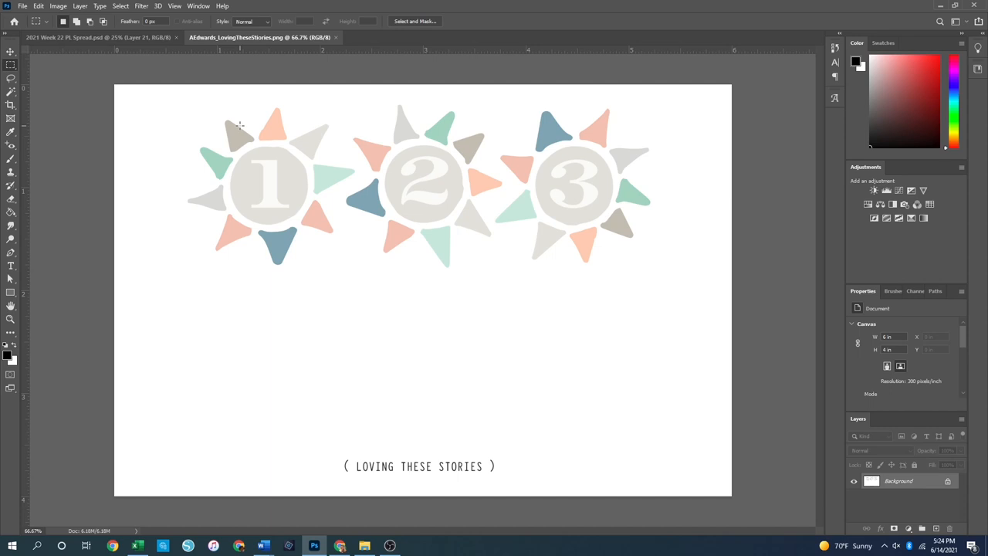
mouse_move(336, 453)
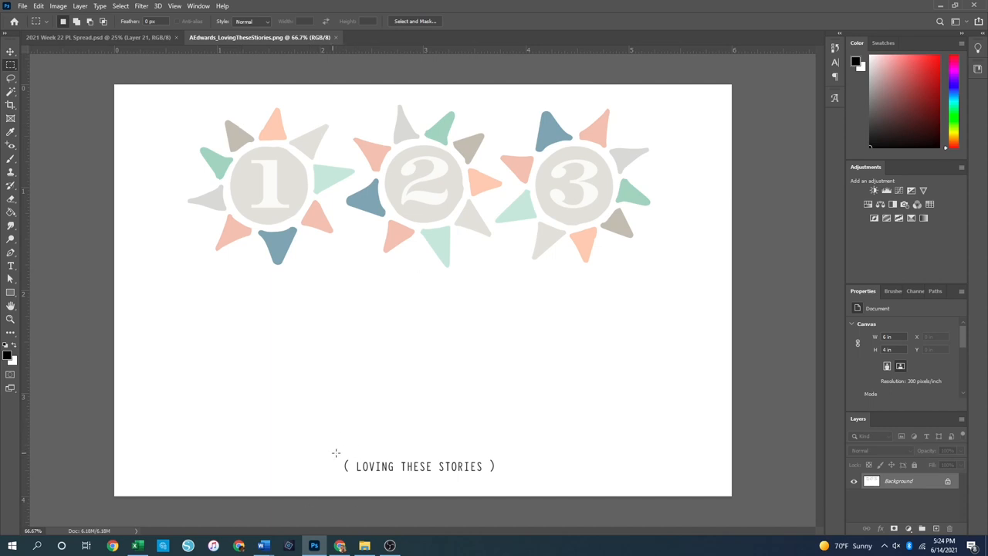
mouse_move(334, 448)
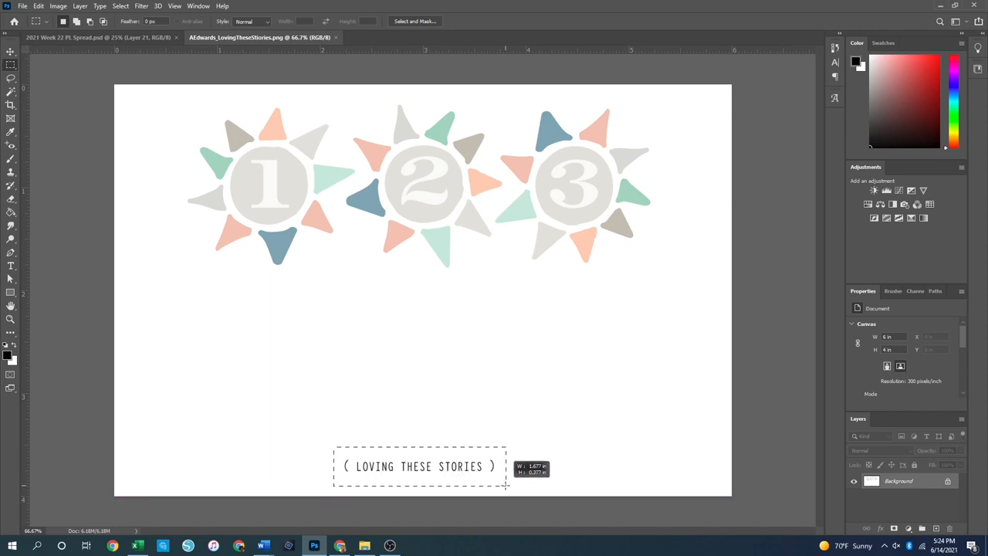
Marquee the 'Loving These Stories' caption and copy it to a new layer with Layer Via Copy.
drag(507, 485, 502, 484)
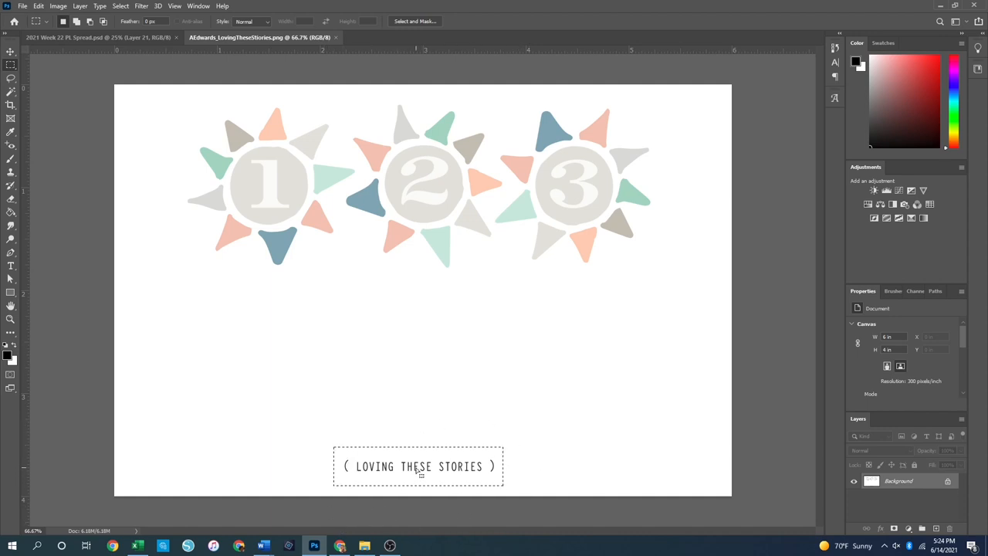
right_click(421, 473)
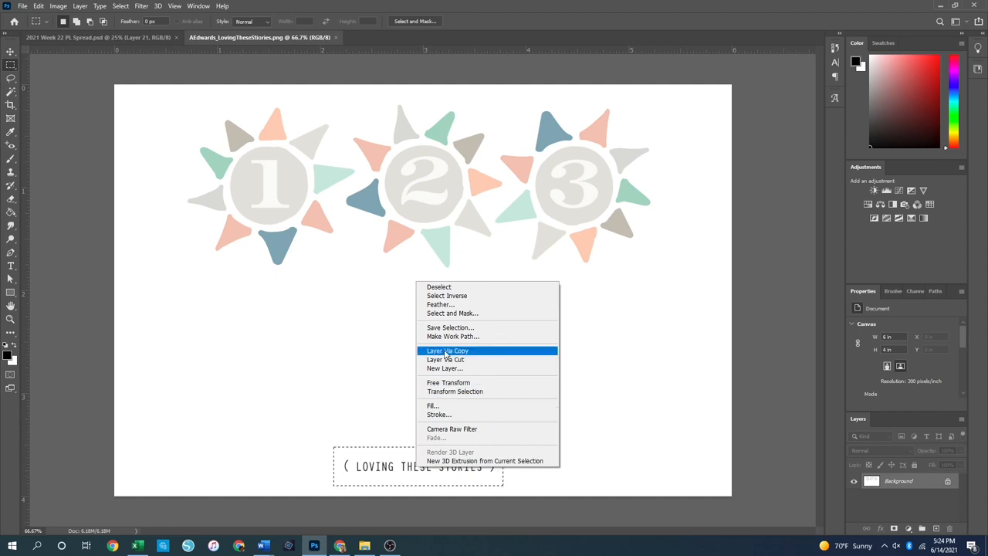
click(448, 350)
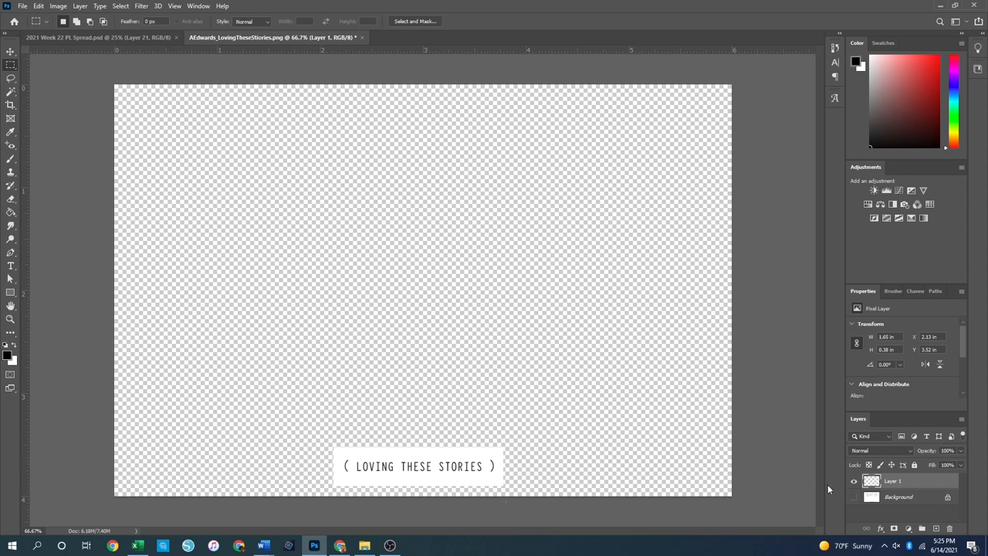
Turn the Background layer's visibility back on and make it the active layer.
click(854, 497)
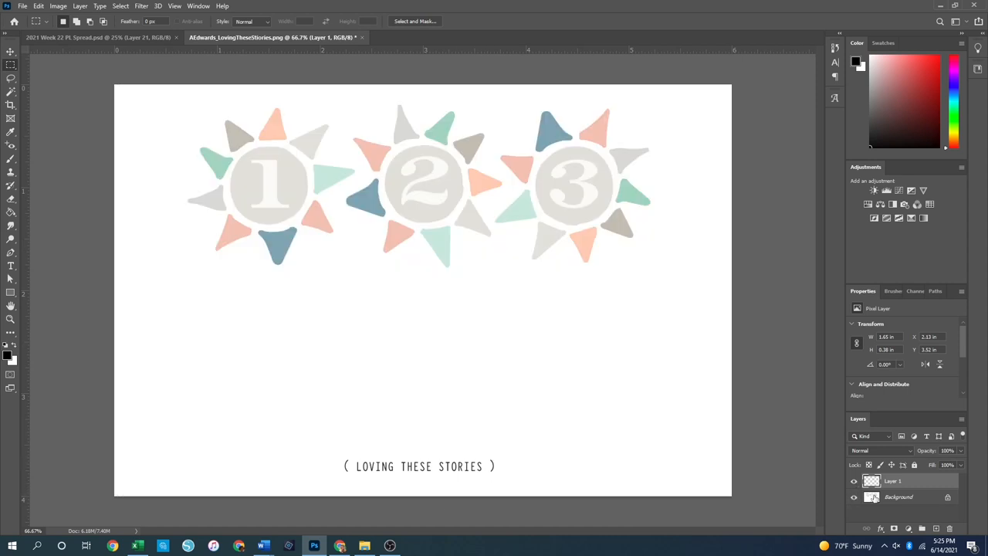
click(898, 496)
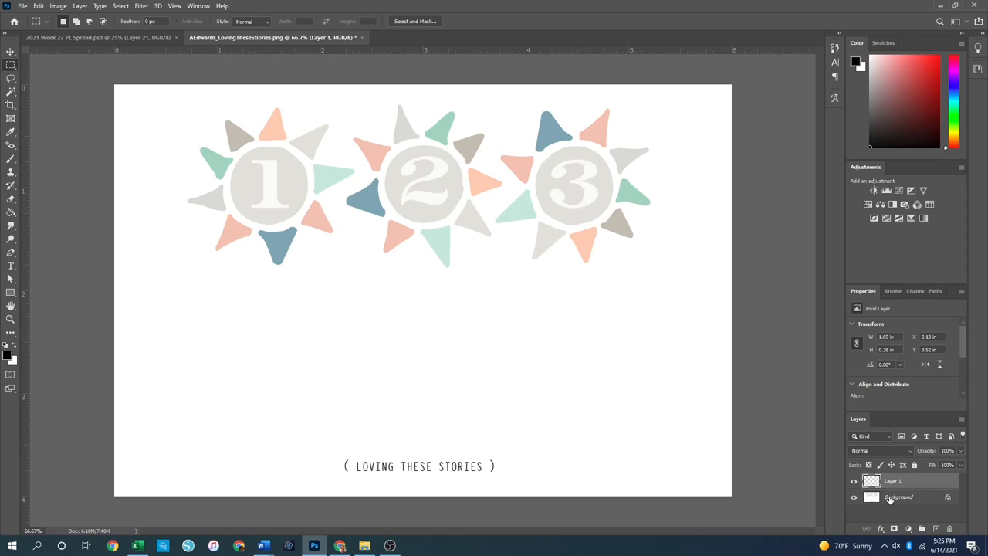
click(899, 497)
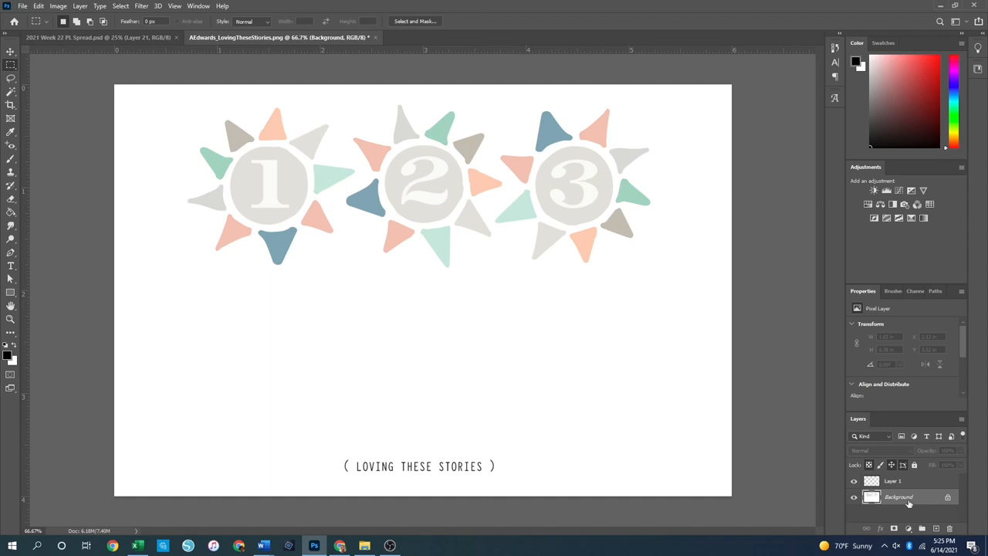
mouse_move(247, 88)
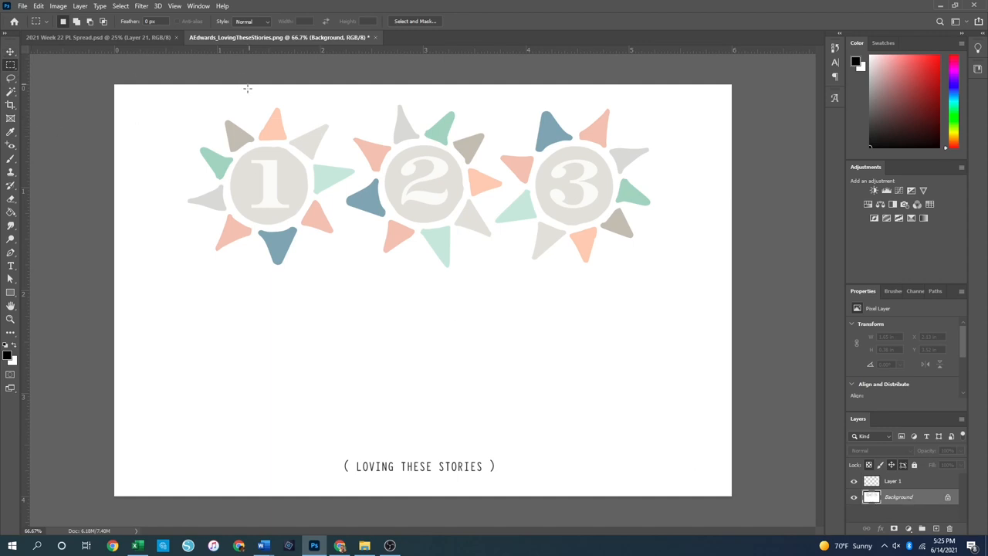
Marquee the number 1 sunburst, Layer Via Copy it, then reselect the Background layer.
drag(248, 88, 364, 240)
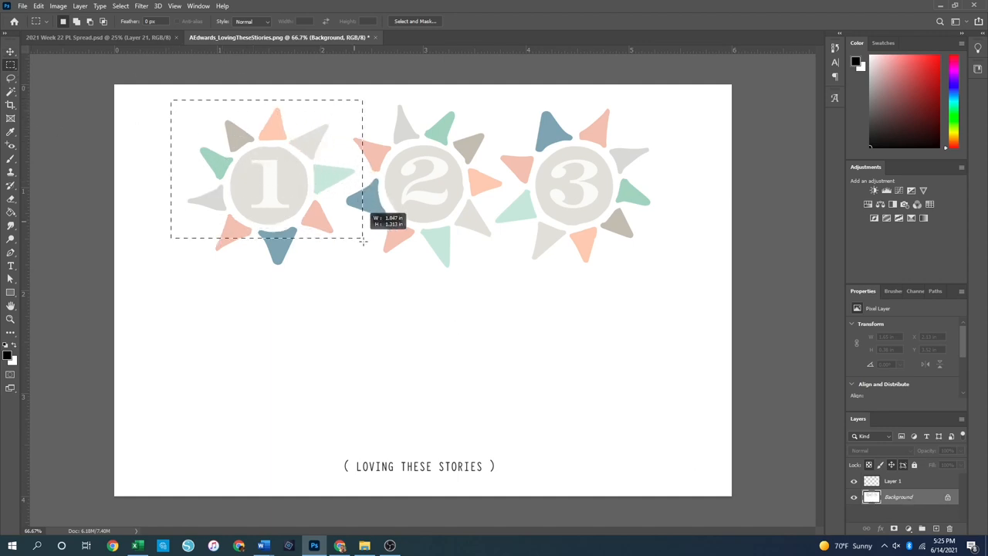
drag(363, 242, 370, 276)
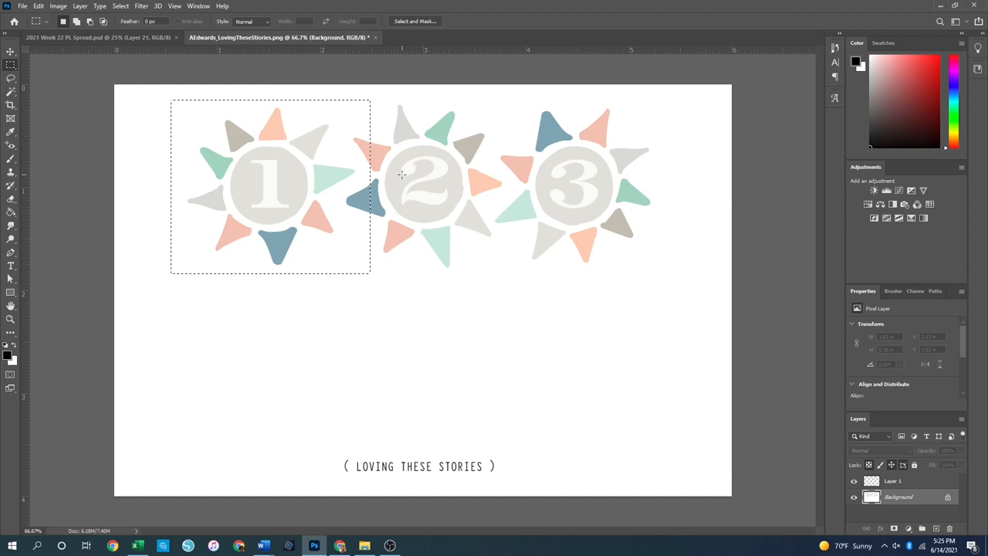
mouse_move(279, 185)
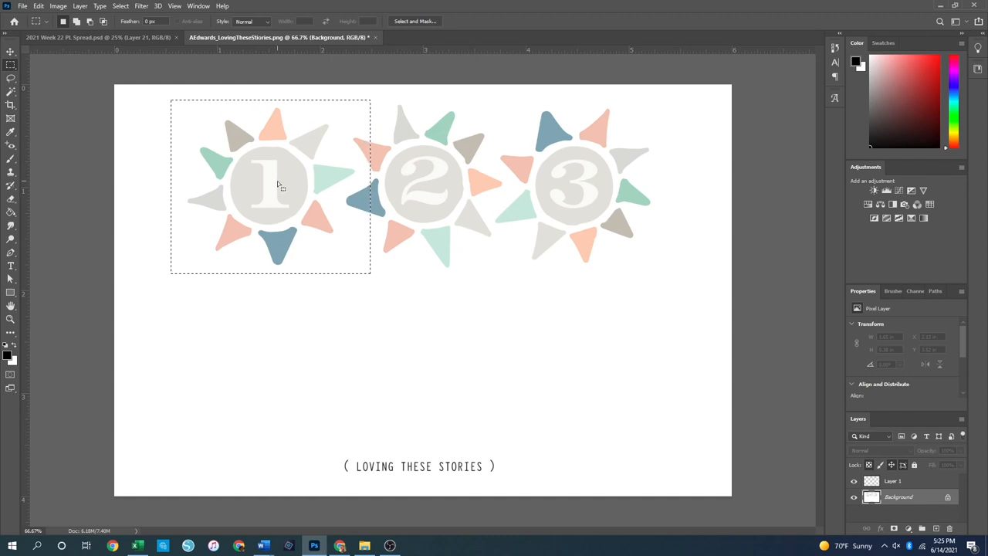
right_click(278, 185)
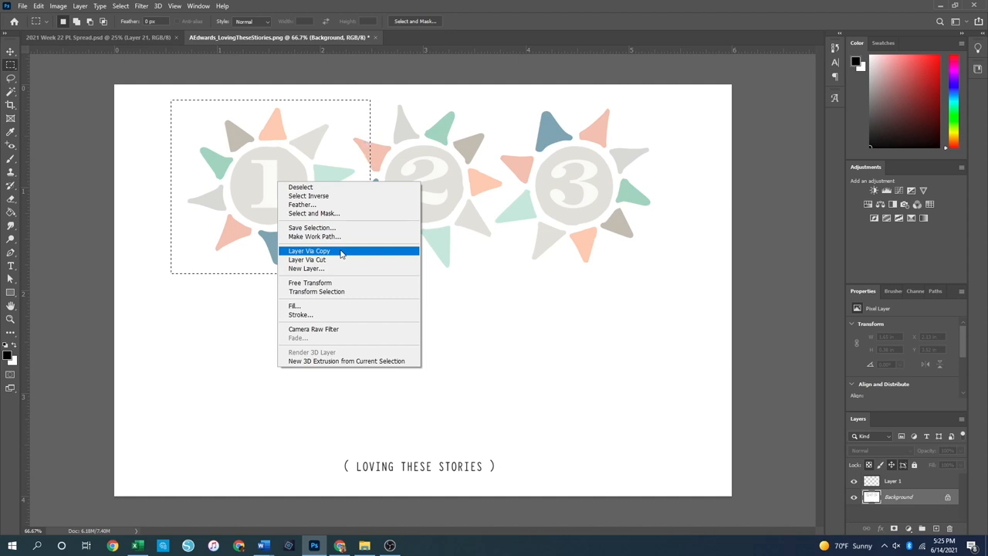
click(308, 250)
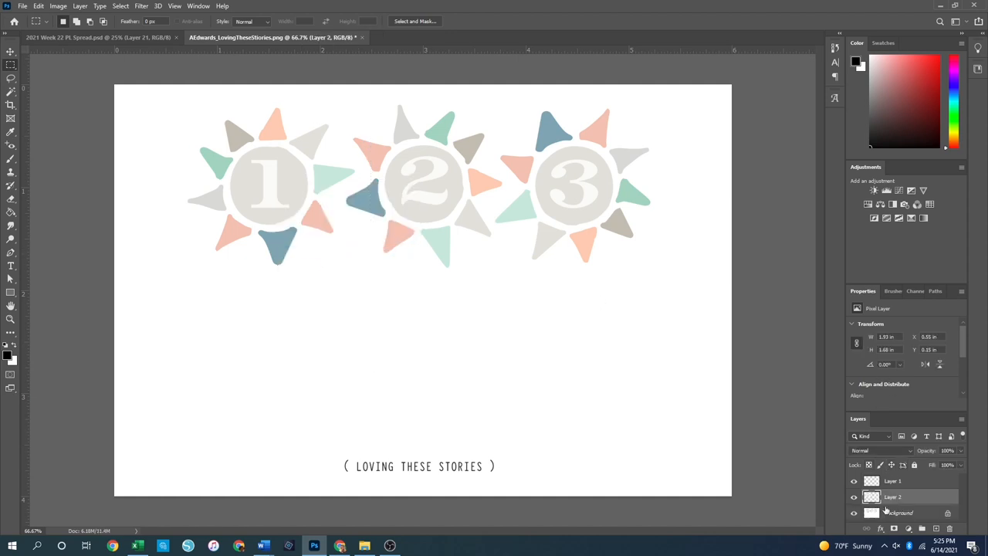
click(900, 513)
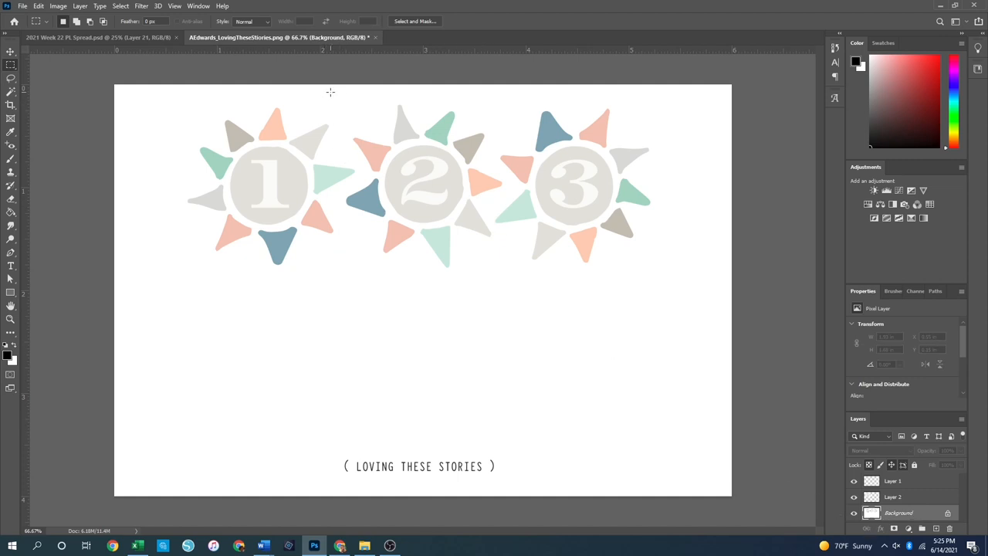
Marquee sunburst 2, copy it to its own layer, then reselect Background.
drag(330, 91, 526, 282)
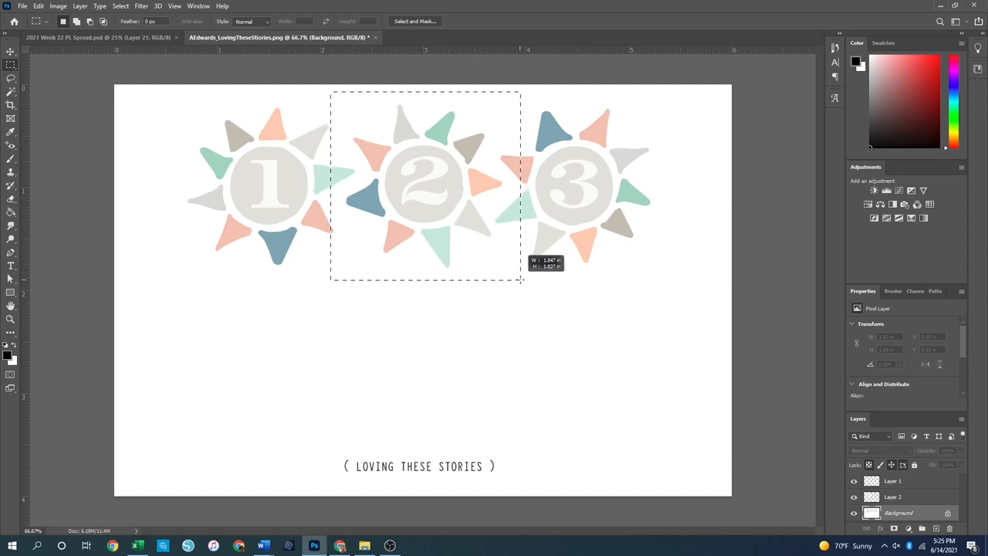
right_click(425, 185)
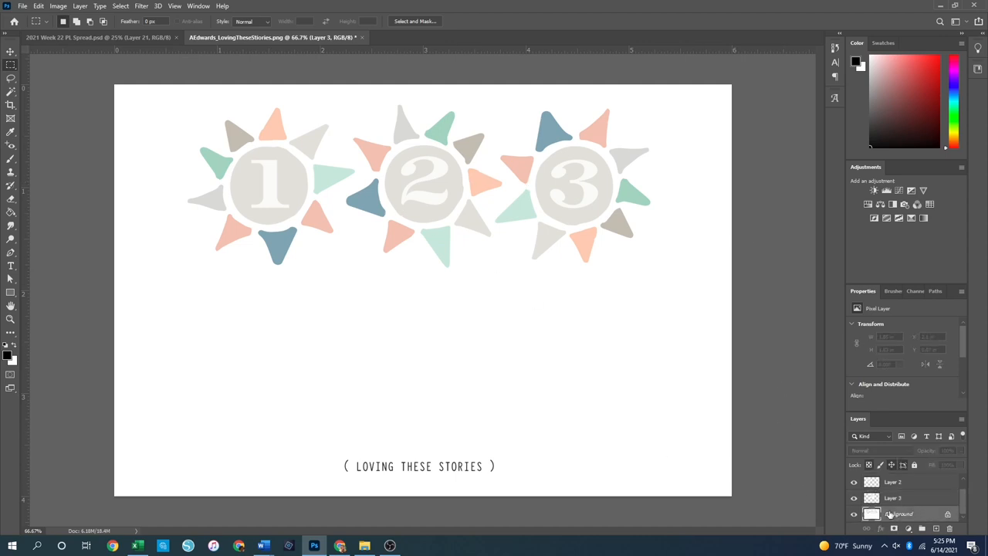
click(898, 513)
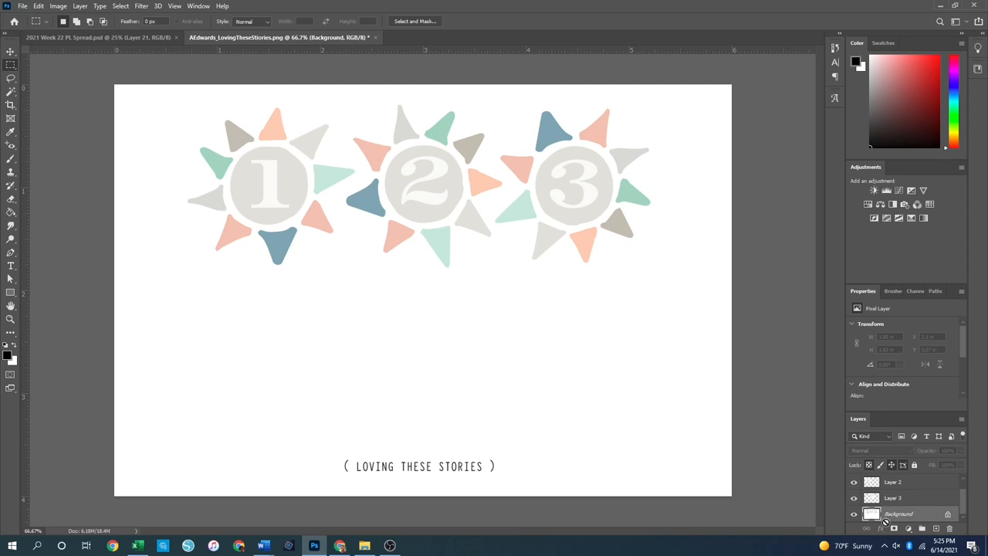
mouse_move(499, 98)
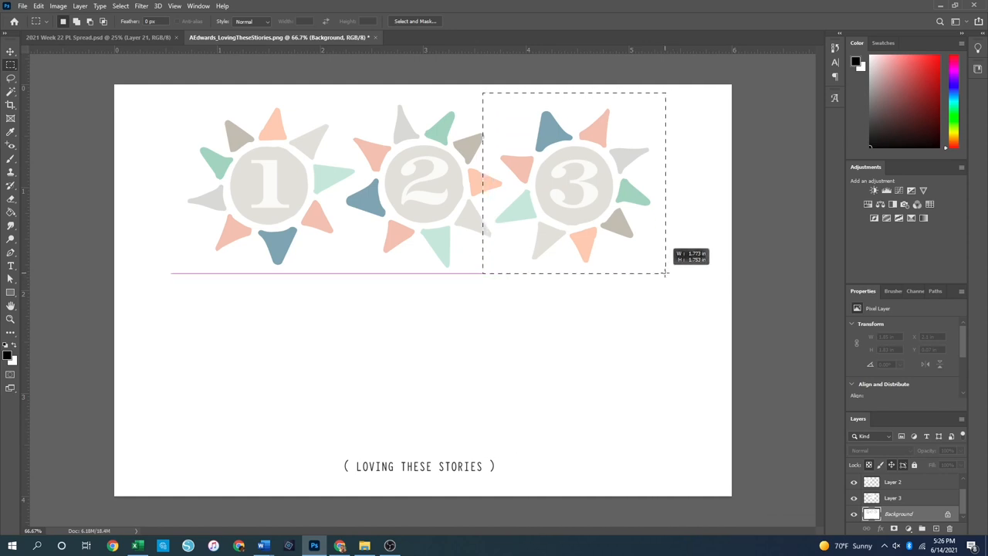
Copy the selected sunburst 3 onto a new layer via Layer Via Copy.
right_click(575, 185)
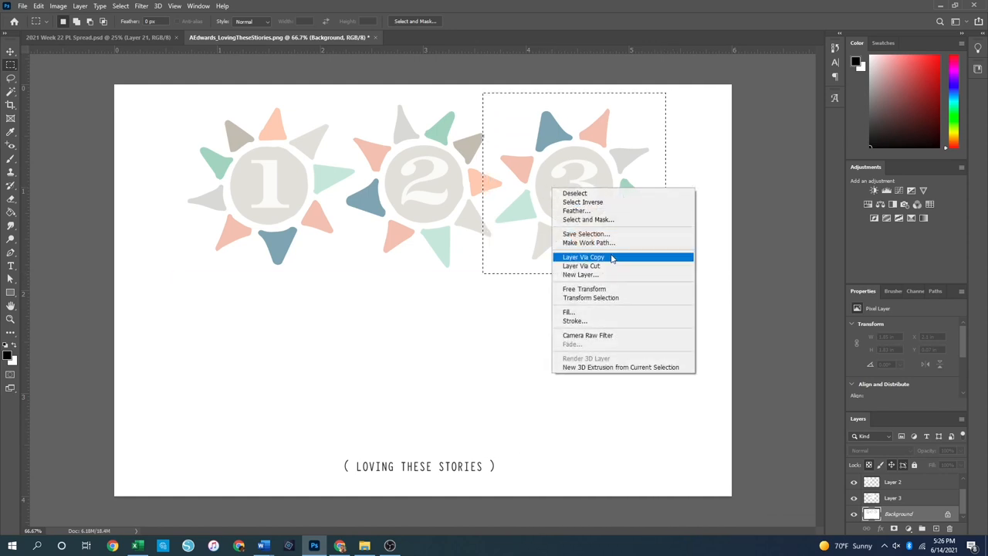
click(583, 256)
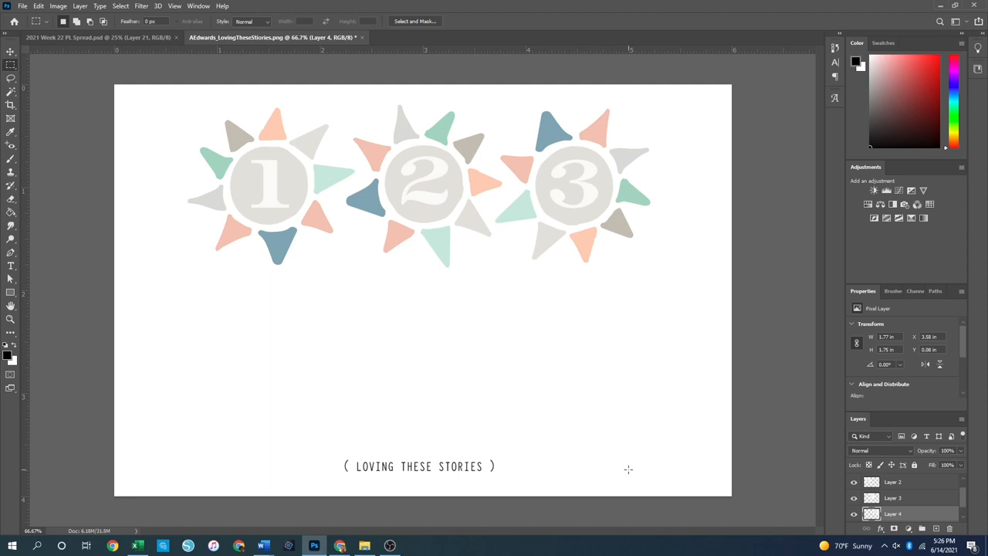
mouse_move(606, 195)
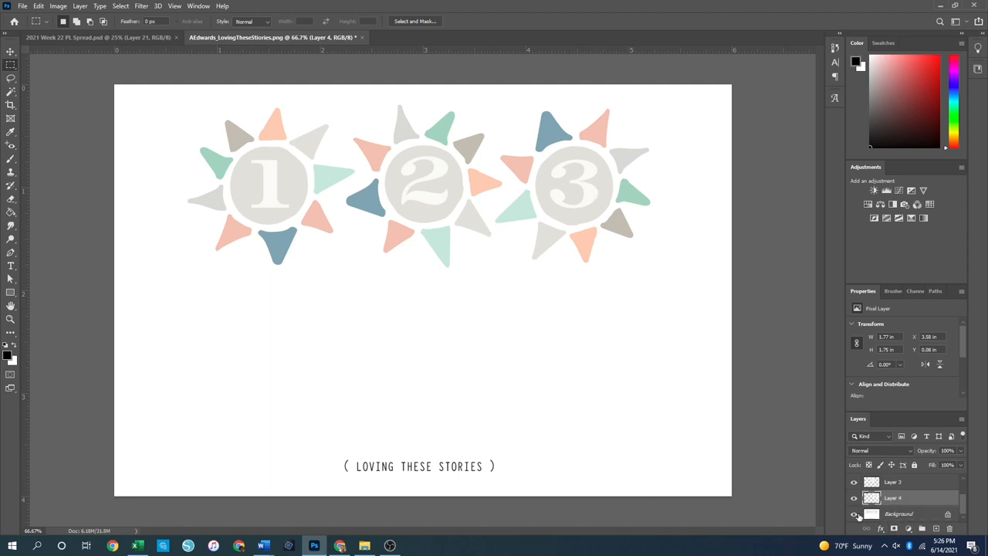
Hide the Background, nudge the caption with the Move tool, and hide the other layers.
click(854, 514)
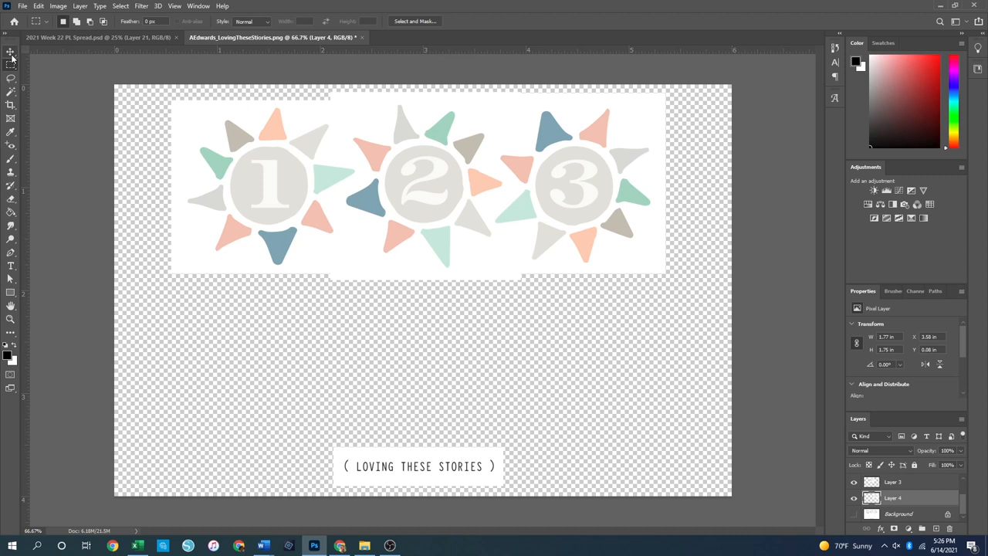
click(11, 53)
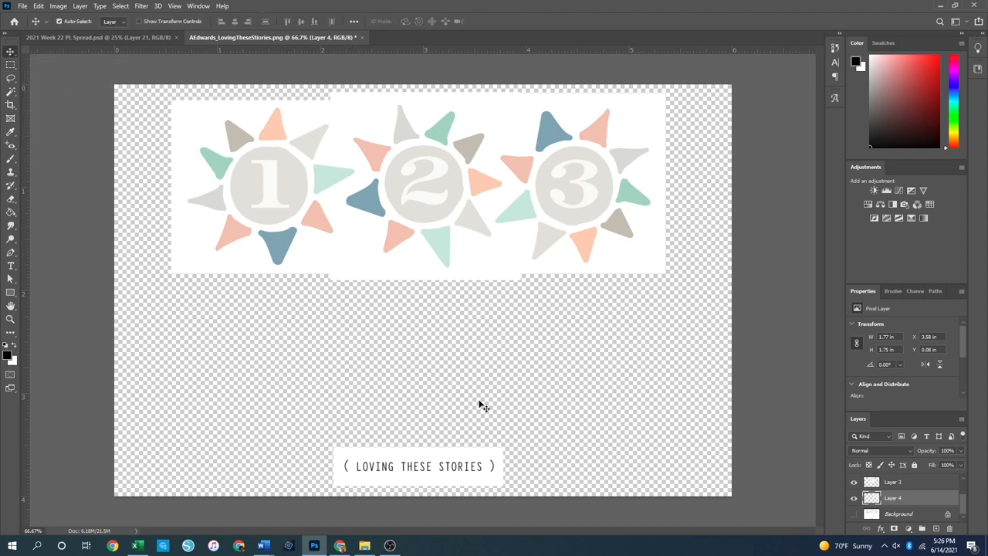
mouse_move(2, 434)
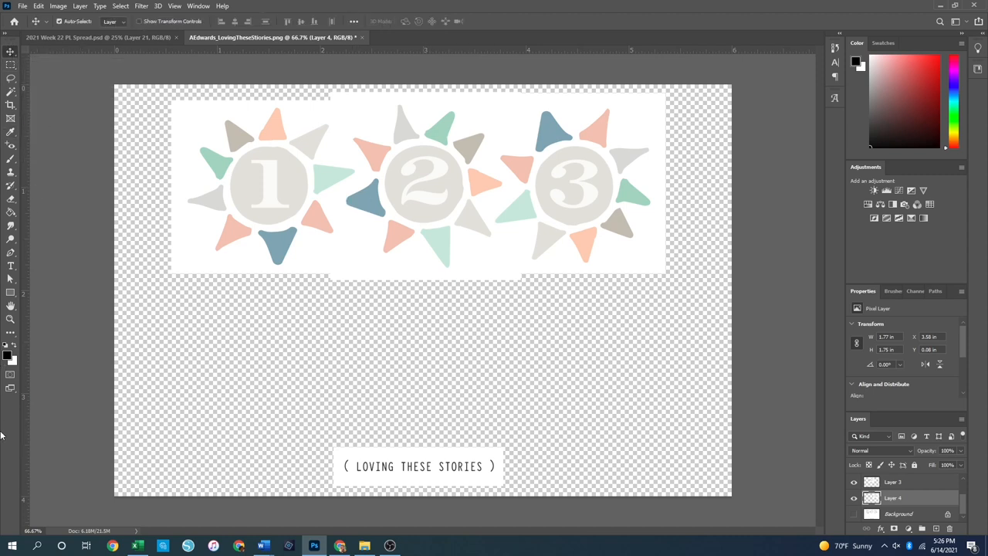
mouse_move(276, 339)
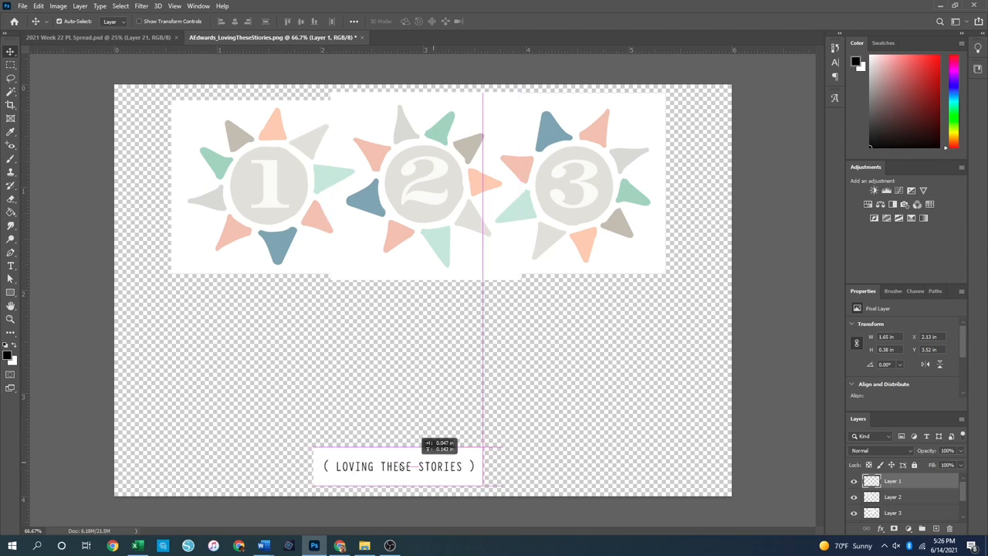
drag(397, 466, 424, 465)
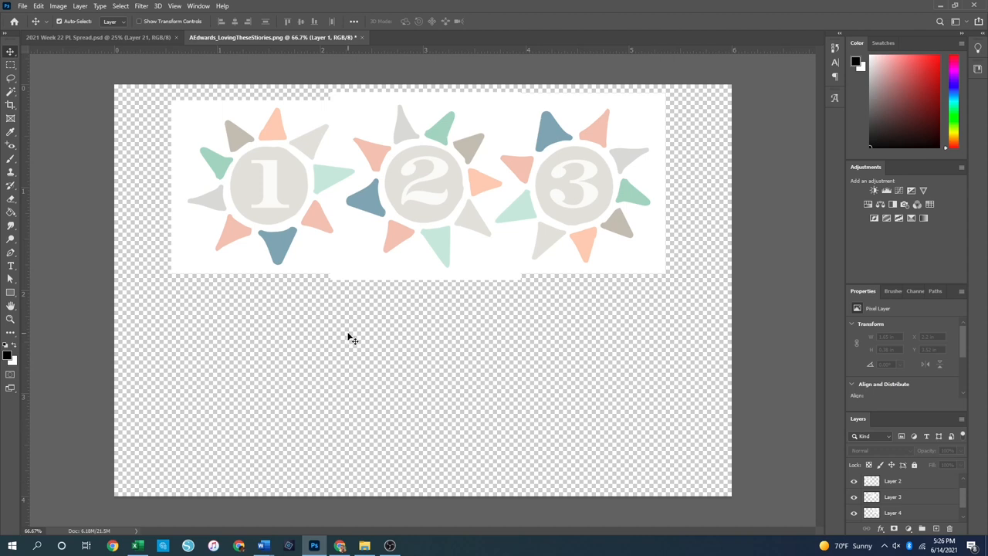
click(893, 513)
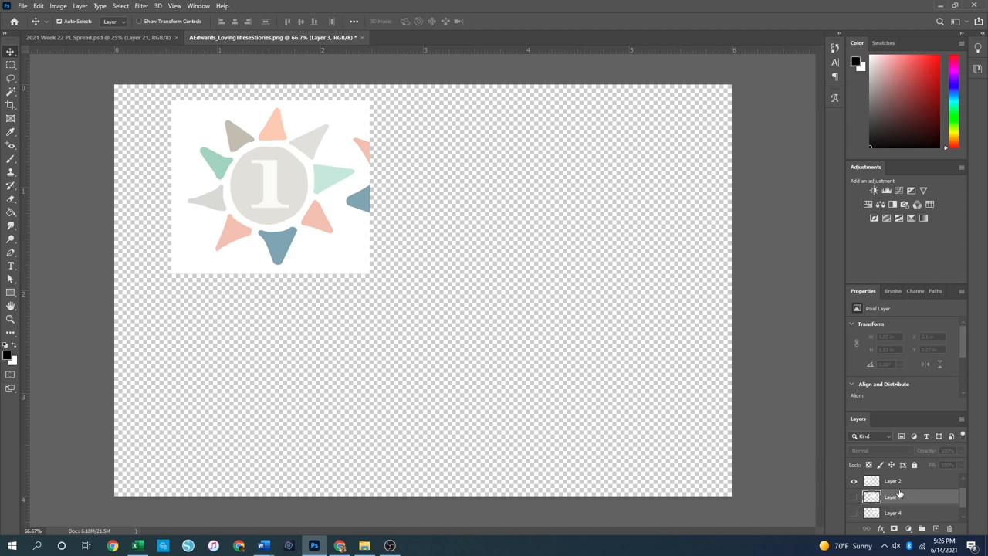
Erase the sunburst 2 fragment beside sunburst 1 on its layer, then hide that layer.
click(893, 480)
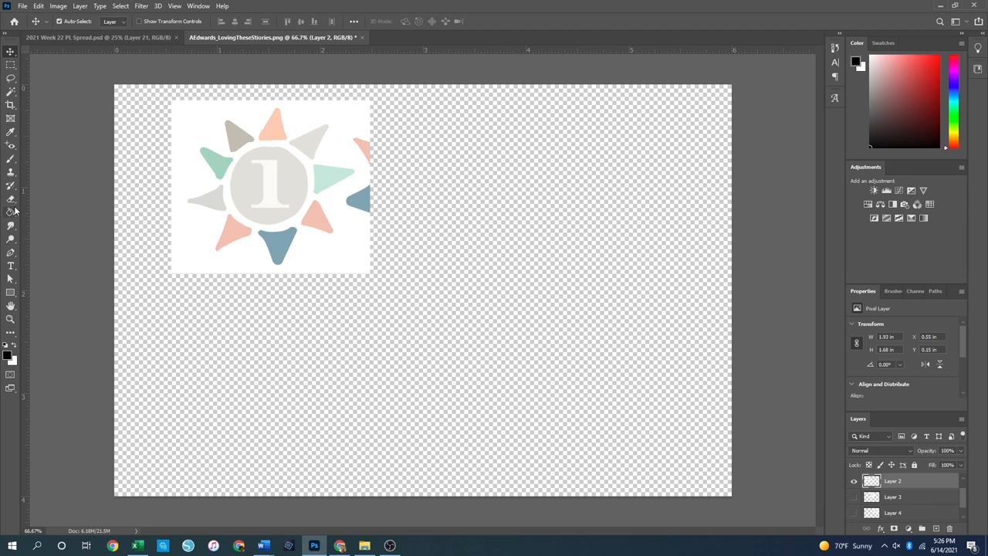
click(11, 199)
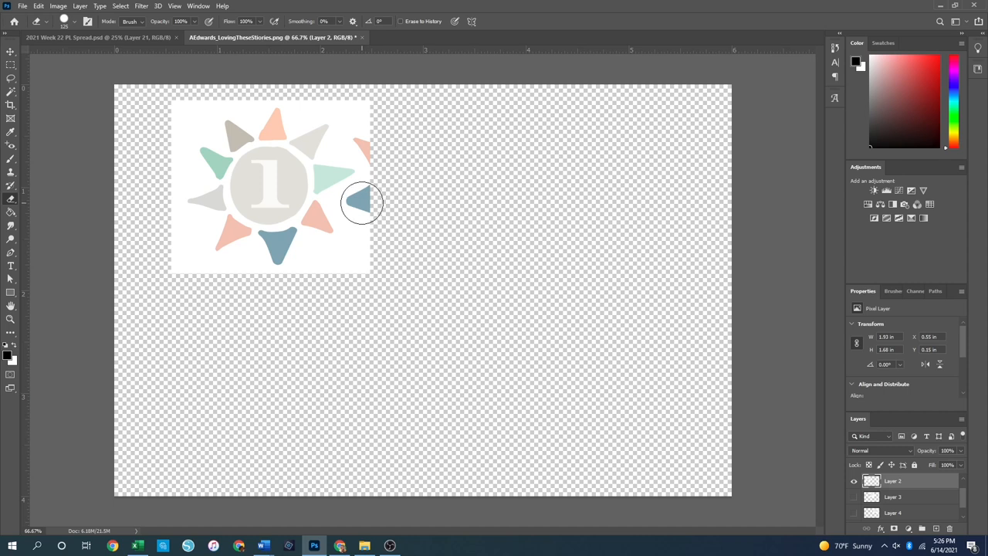
drag(362, 202, 384, 164)
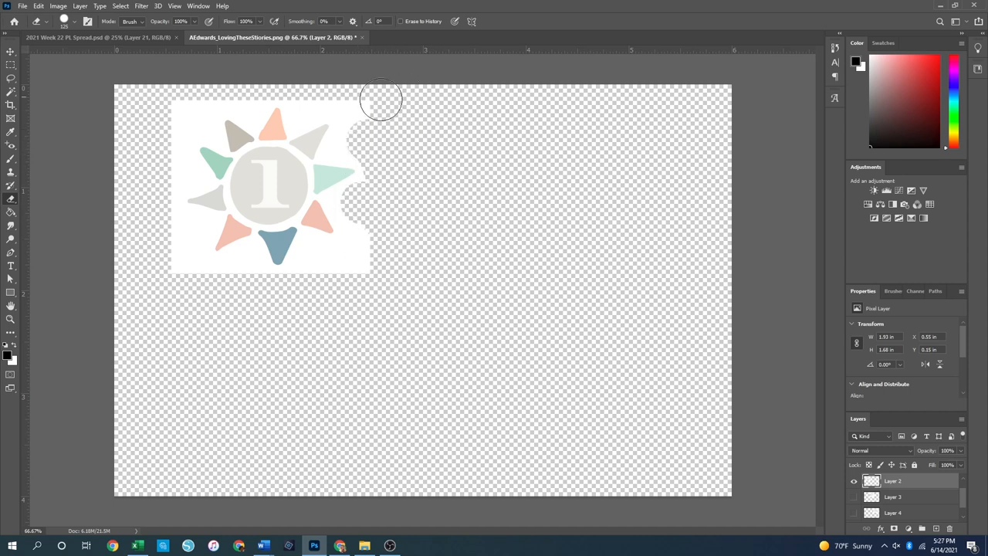
mouse_move(372, 261)
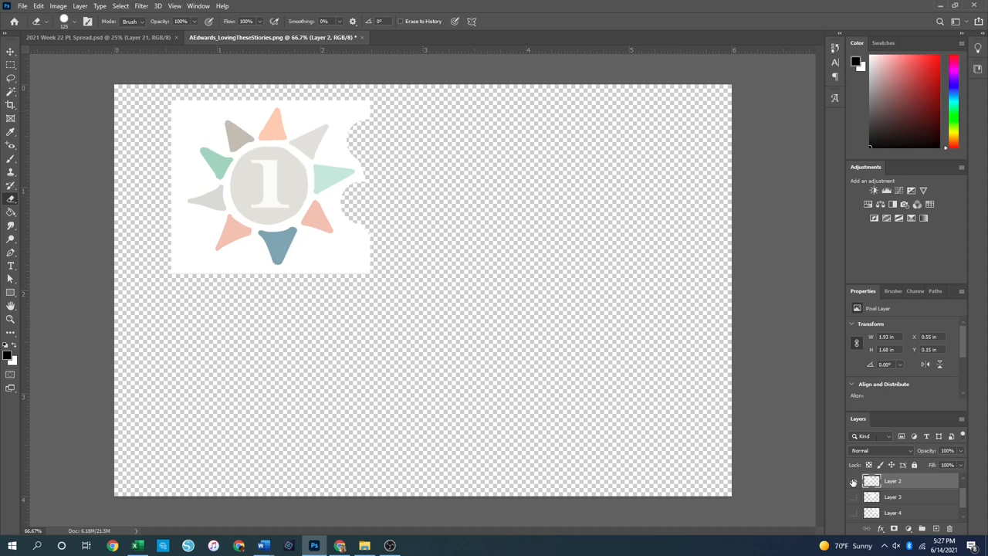
click(853, 481)
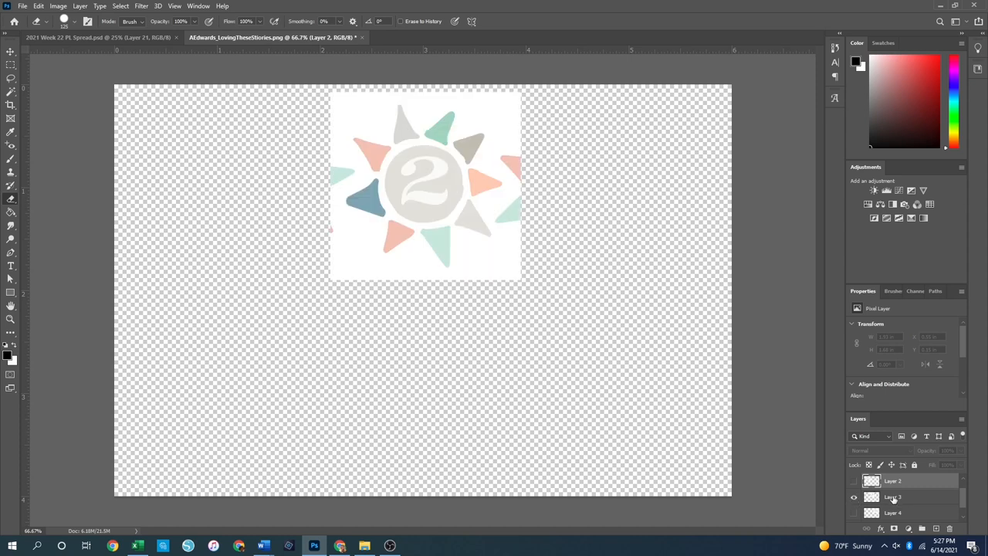
Erase the sunburst 2 fragment left of sunburst 3 on sunburst 3's layer.
click(893, 497)
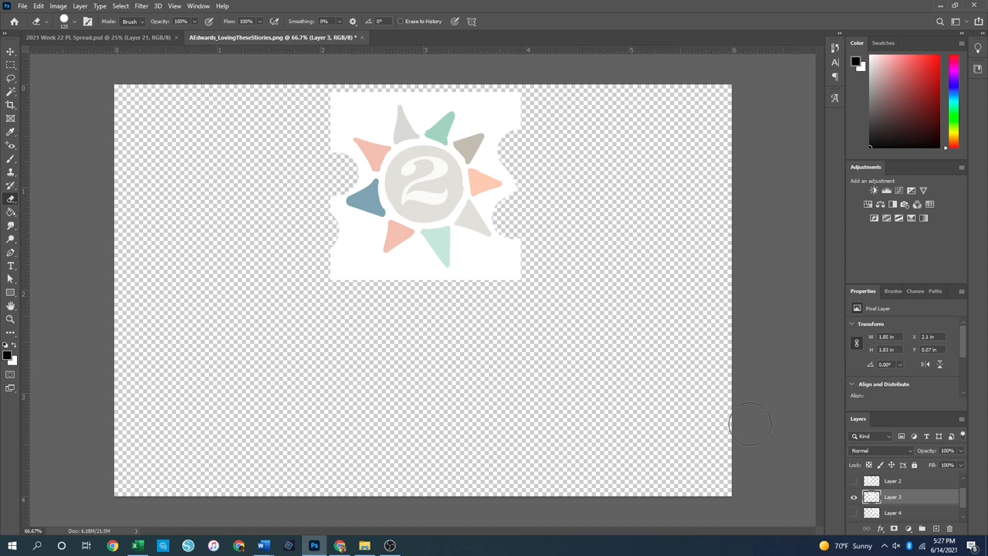
click(853, 515)
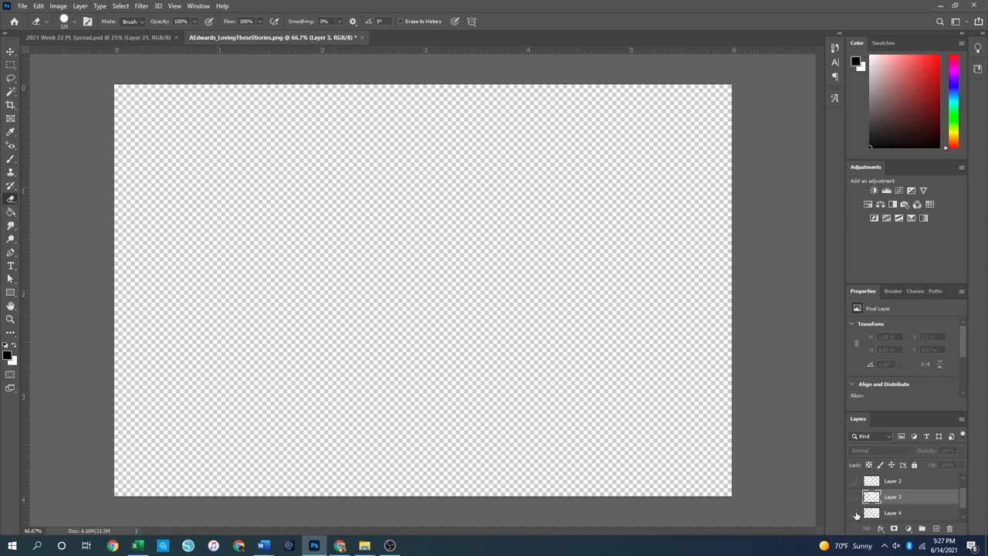
click(854, 513)
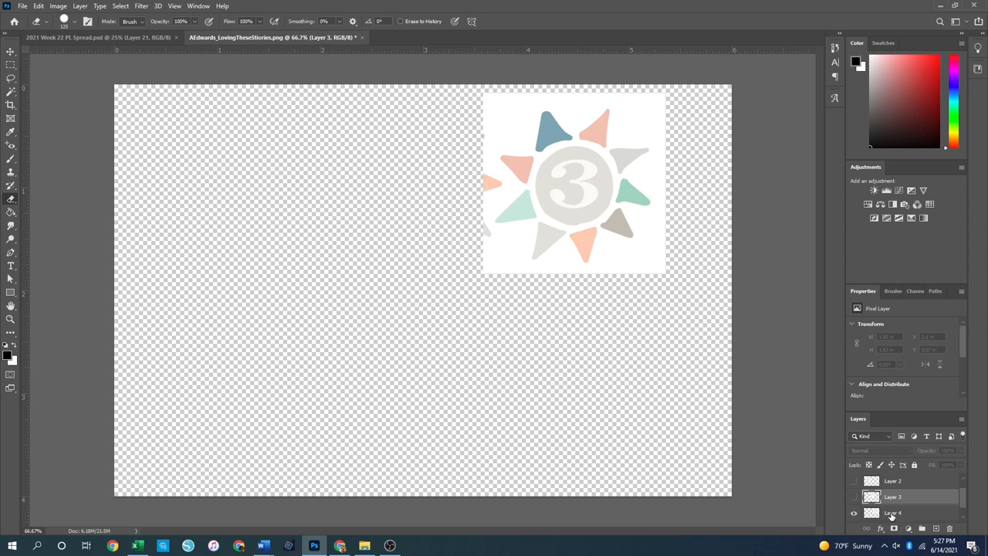
click(892, 512)
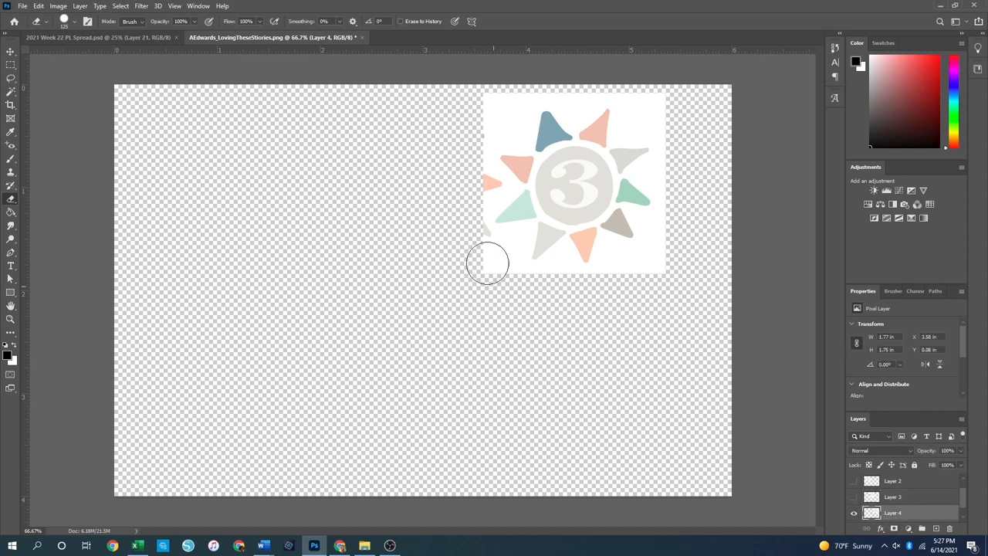
drag(487, 263, 469, 232)
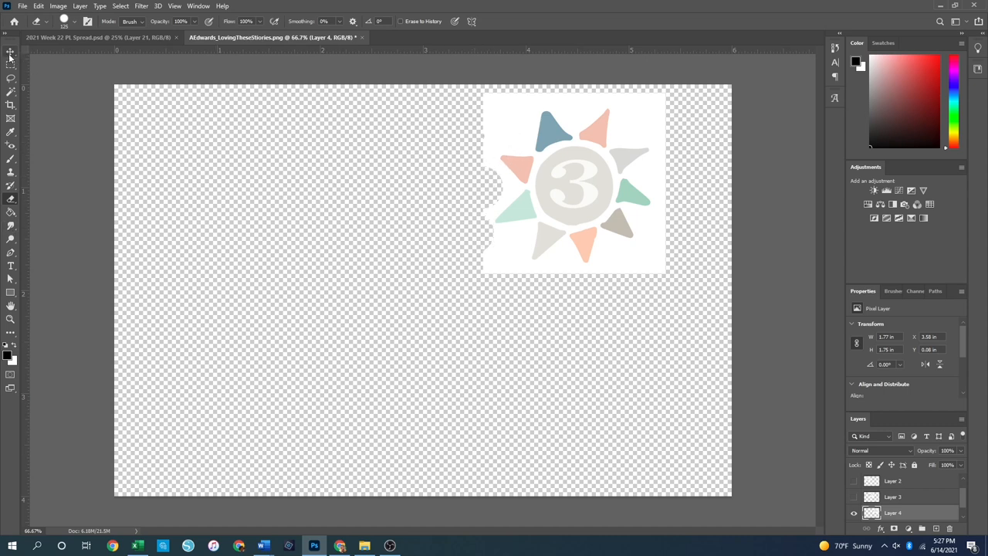
click(10, 52)
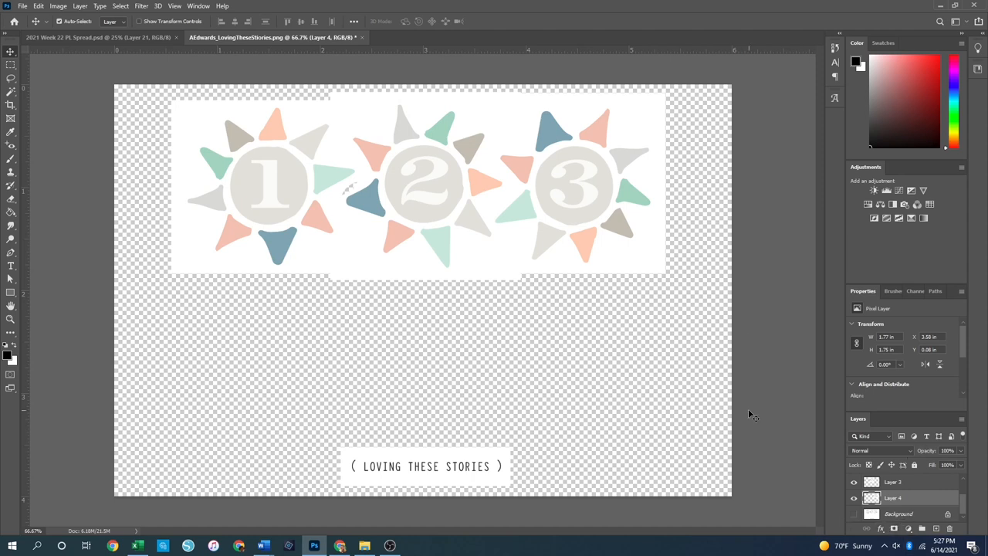
mouse_move(96, 3)
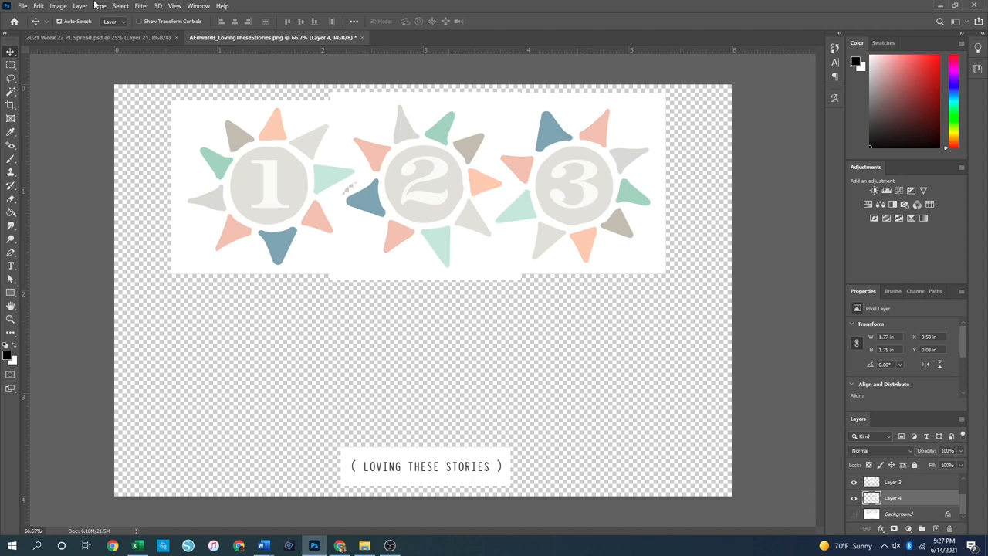
Use File > New to create a portrait document 3 x 4 inches at 300 ppi.
click(23, 6)
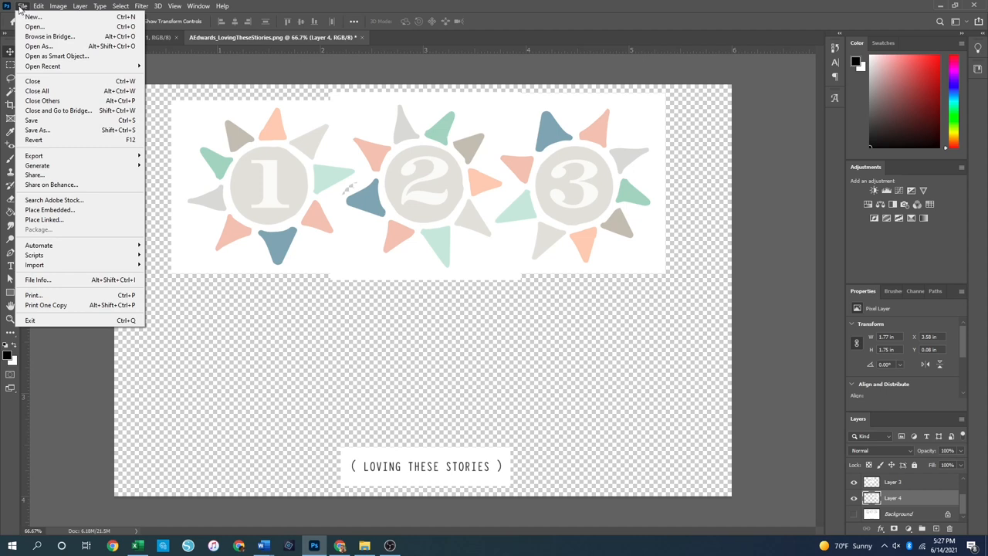
mouse_move(33, 17)
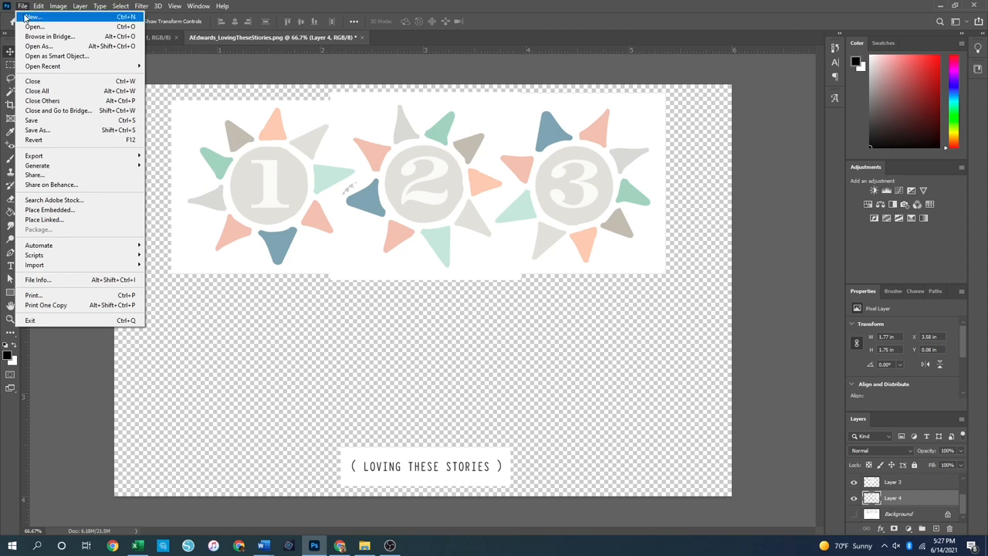
click(33, 17)
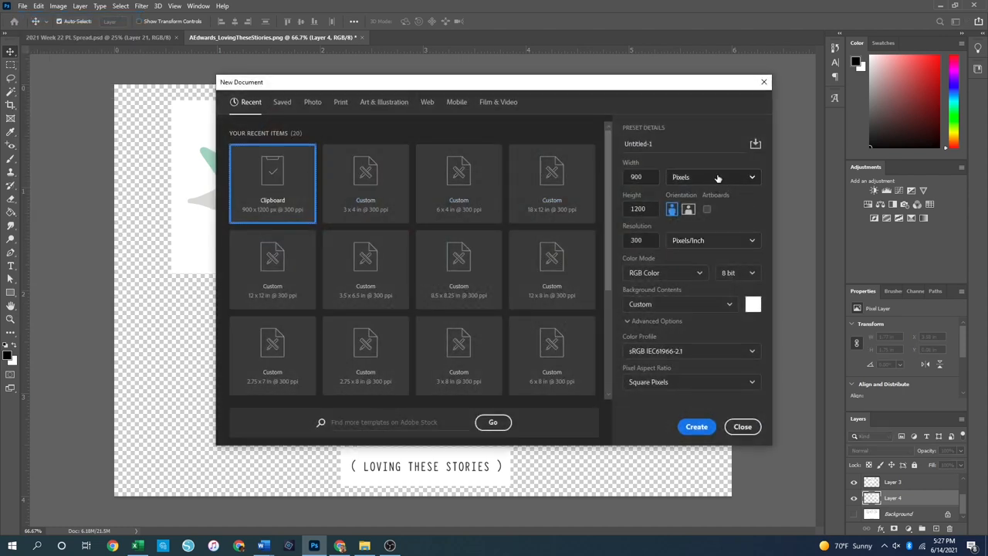
click(710, 177)
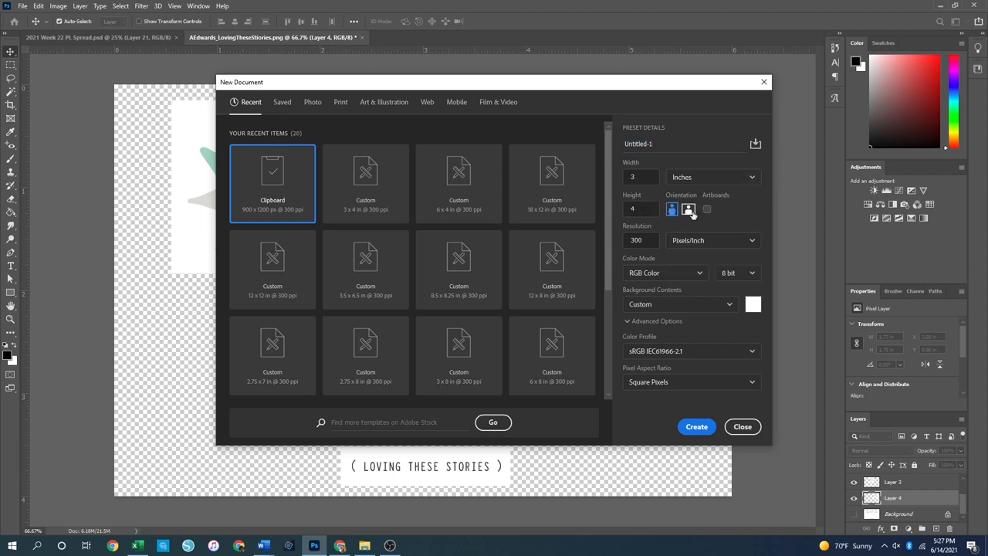
click(641, 176)
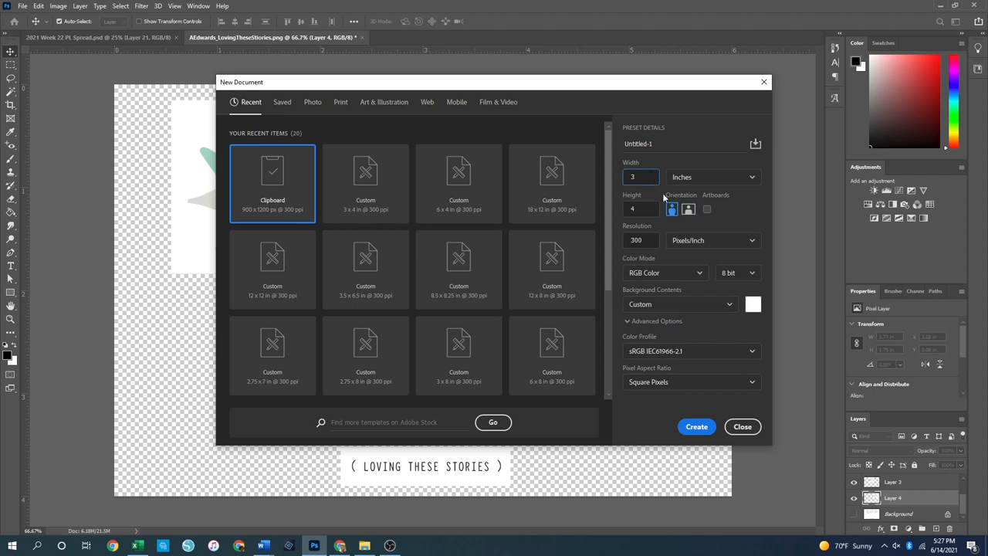
click(640, 209)
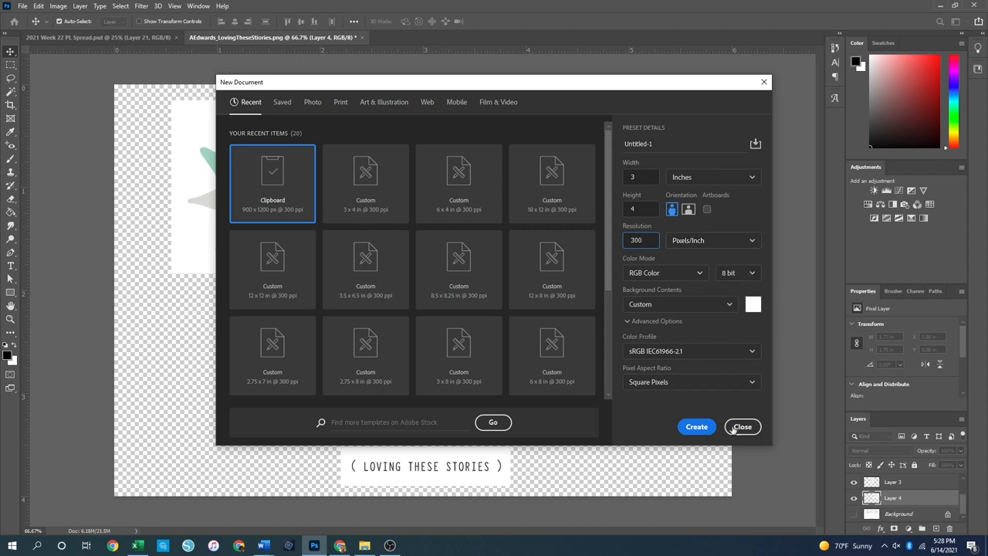
click(695, 426)
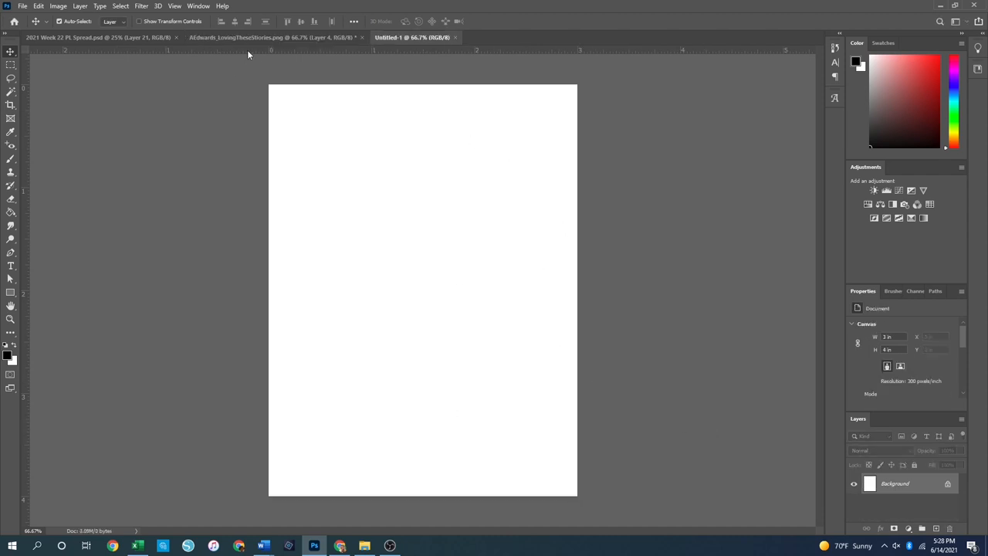
Bring the 'Loving These Stories' label from the elements file into Untitled-1, placed near the bottom.
click(270, 37)
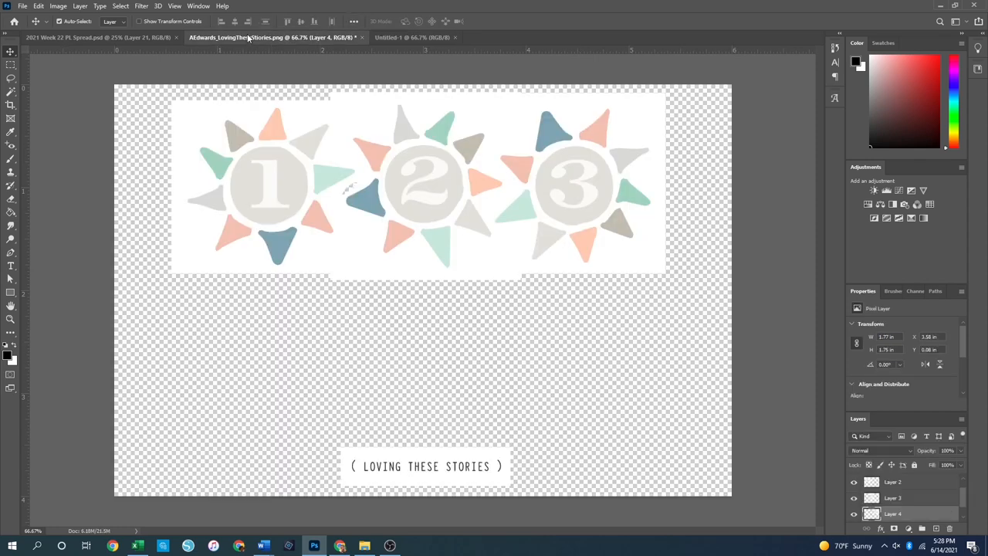
mouse_move(533, 401)
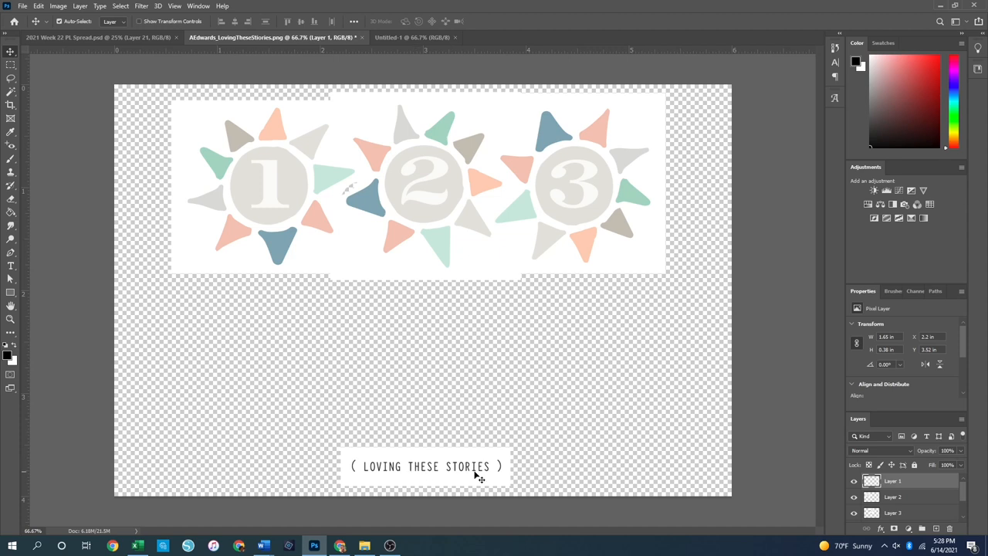
mouse_move(420, 475)
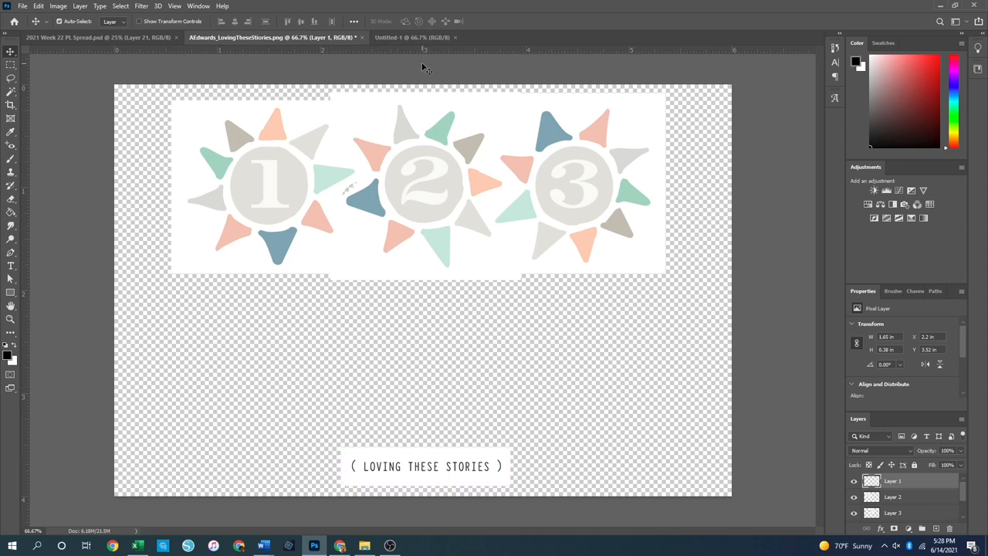
click(411, 37)
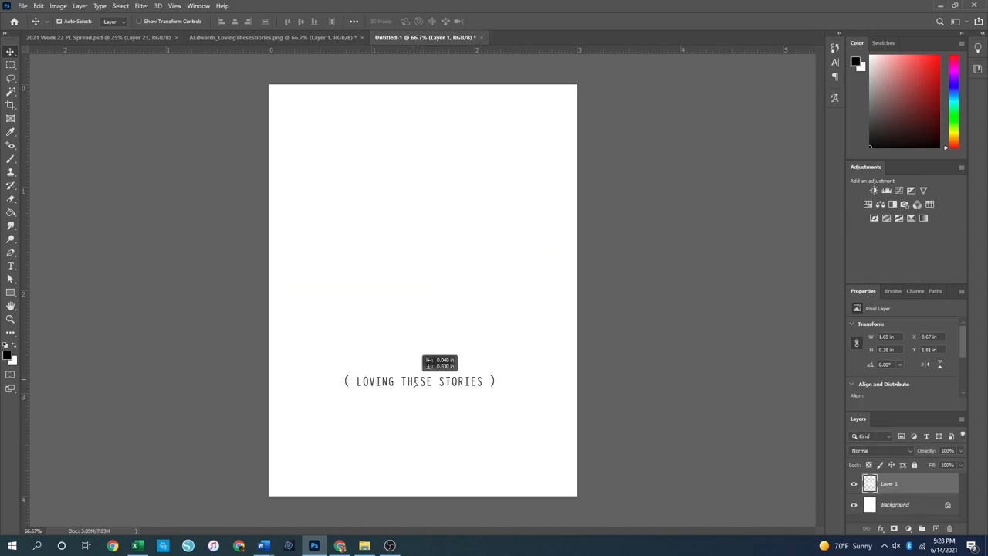
drag(419, 381, 429, 472)
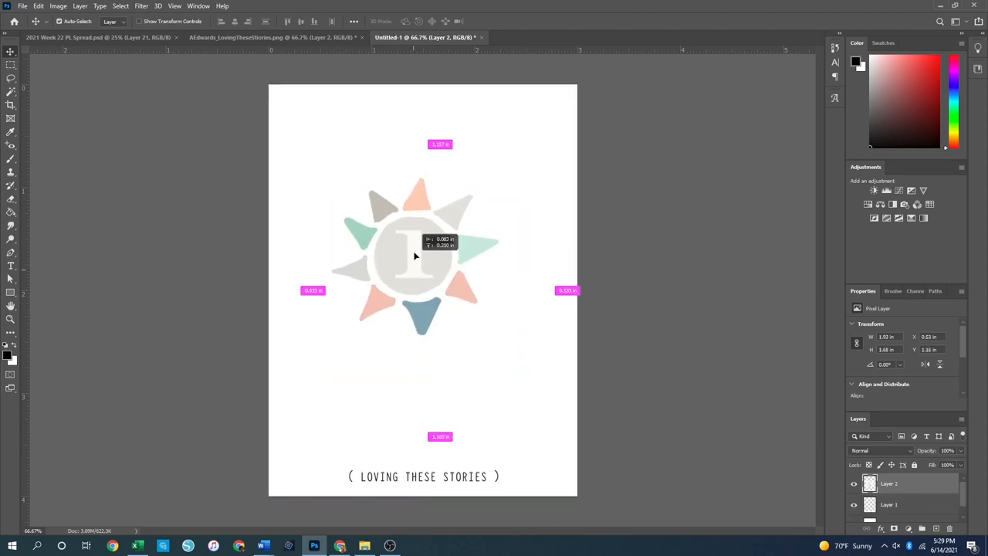
drag(415, 256, 424, 172)
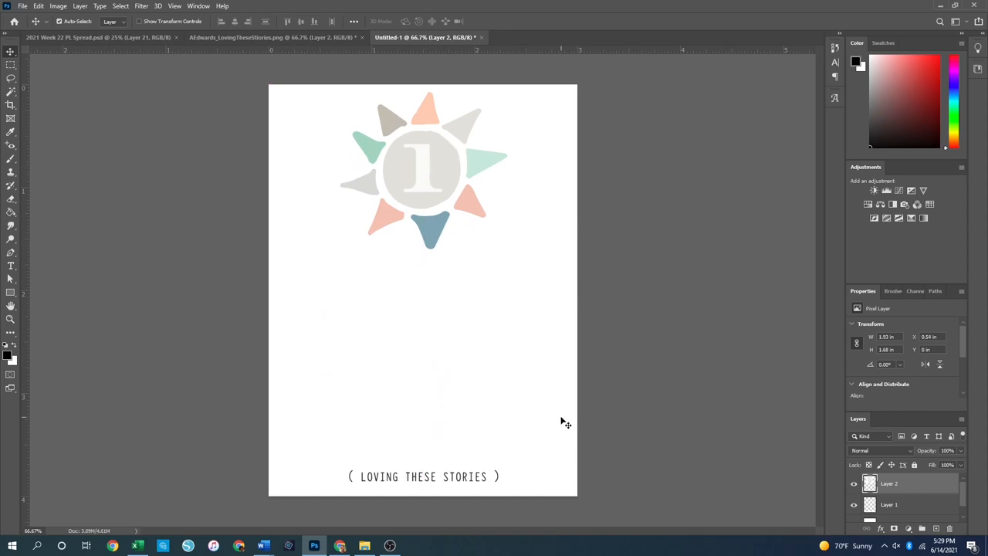
mouse_move(584, 365)
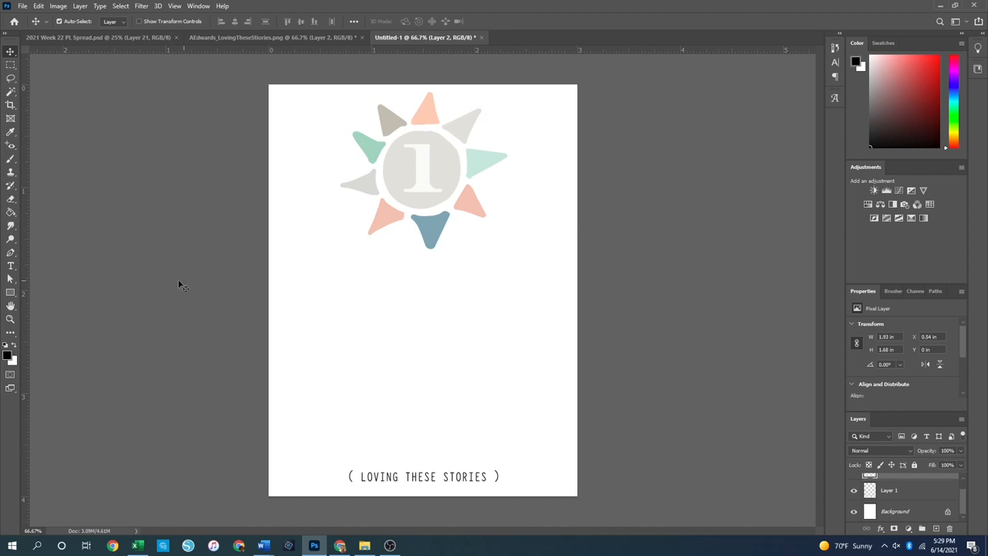
mouse_move(11, 266)
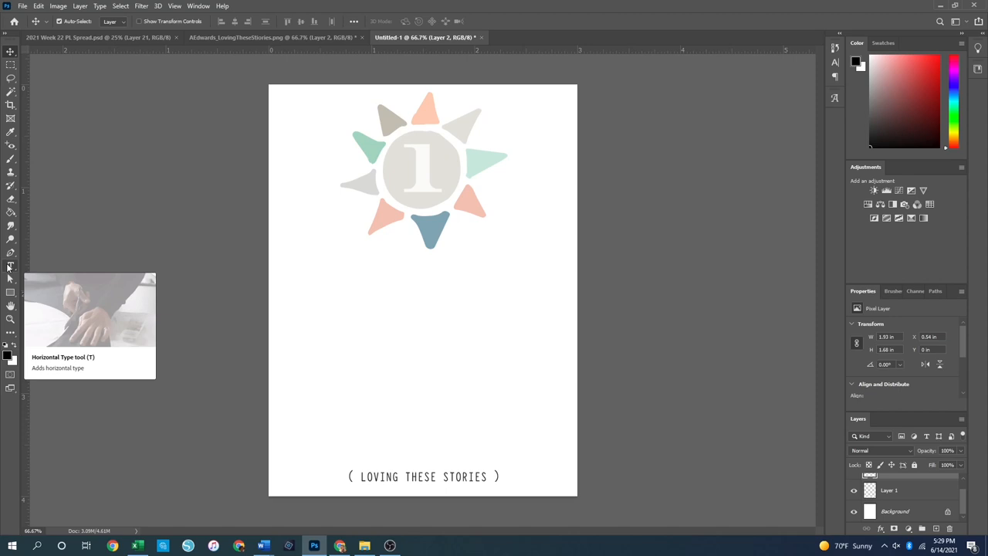
drag(297, 272, 423, 288)
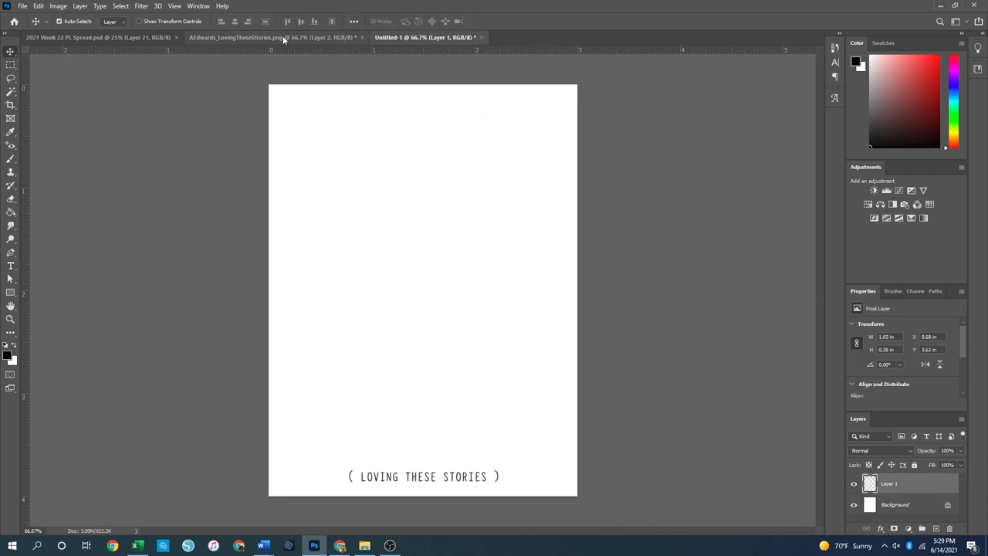
Place the numbered sunburst from the elements file onto the card, then return to the June Stories spread.
click(239, 37)
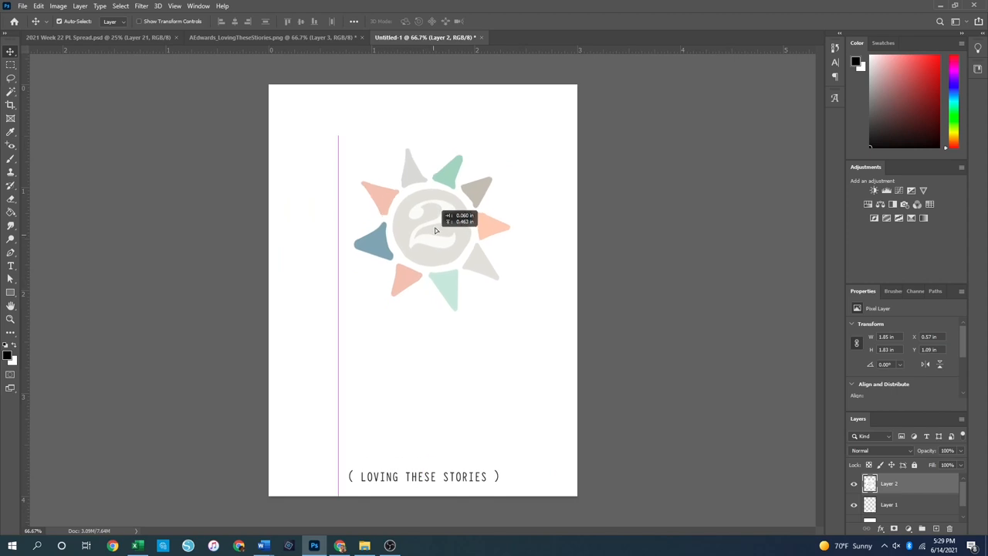
drag(434, 230, 428, 182)
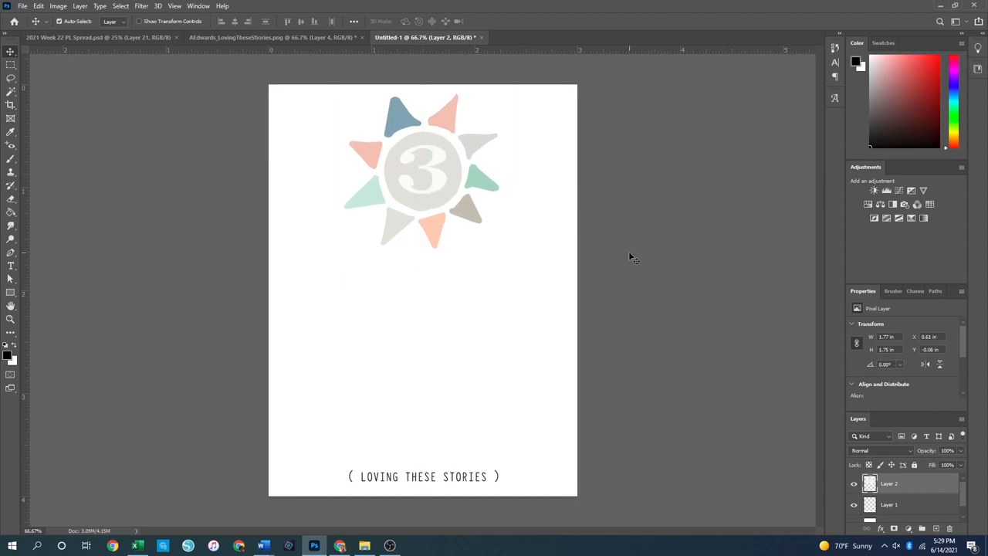
mouse_move(436, 161)
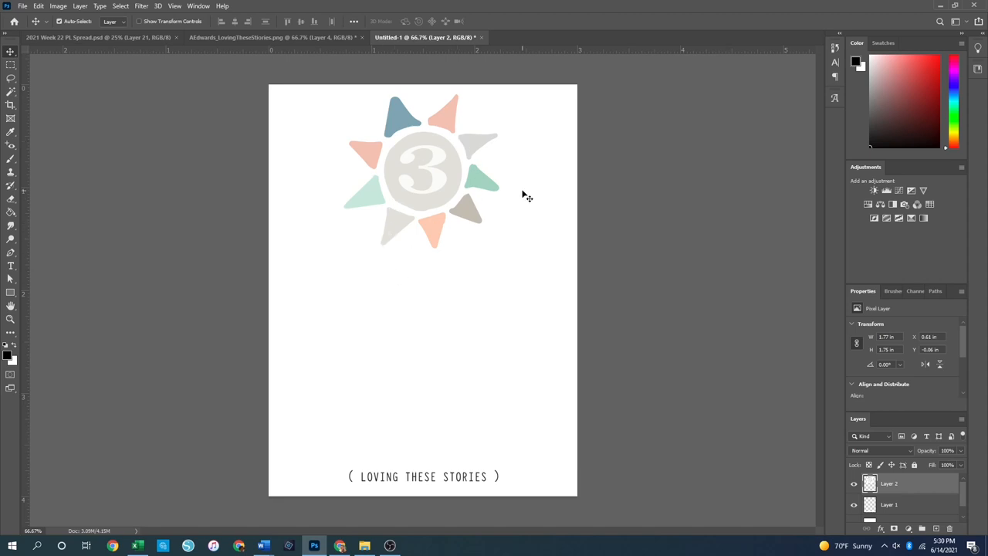
mouse_move(149, 56)
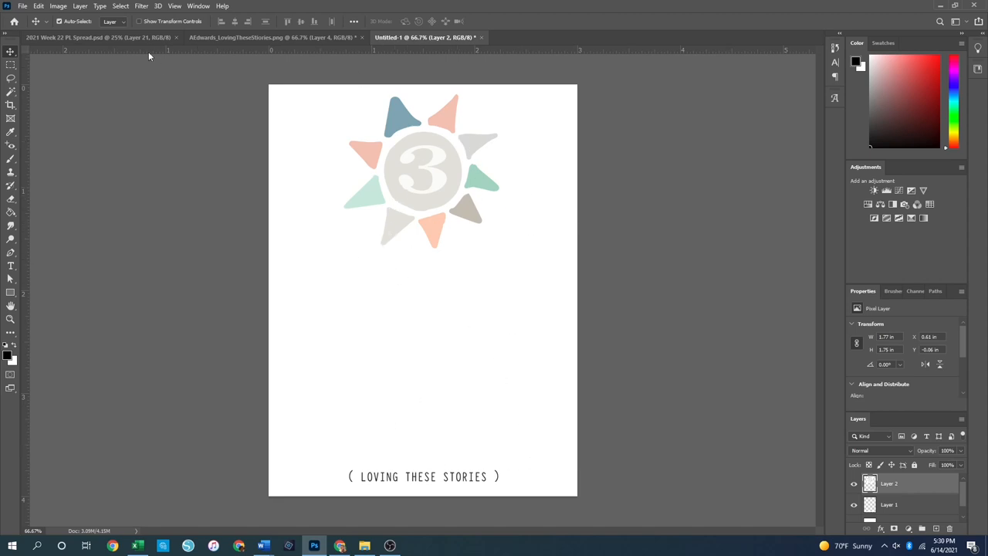
click(93, 37)
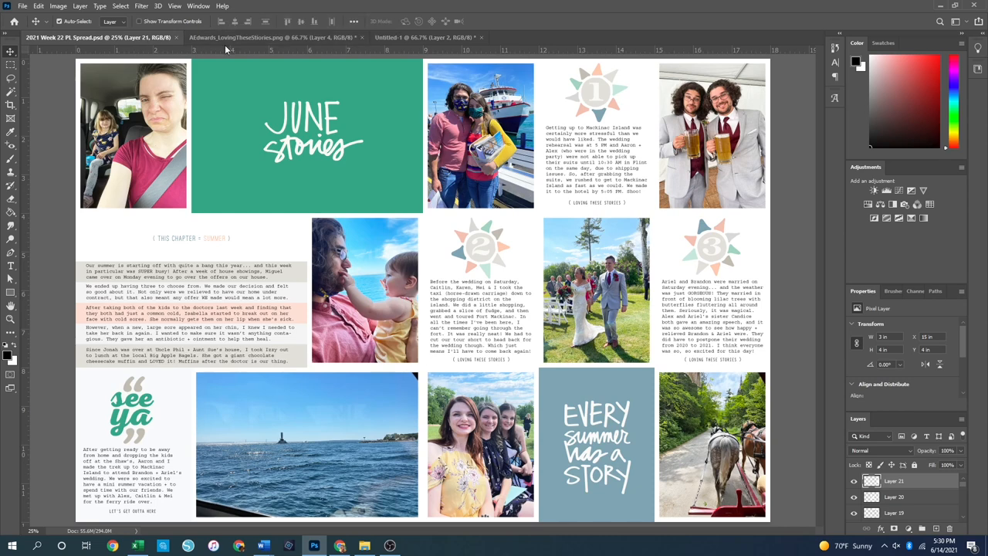
mouse_move(491, 370)
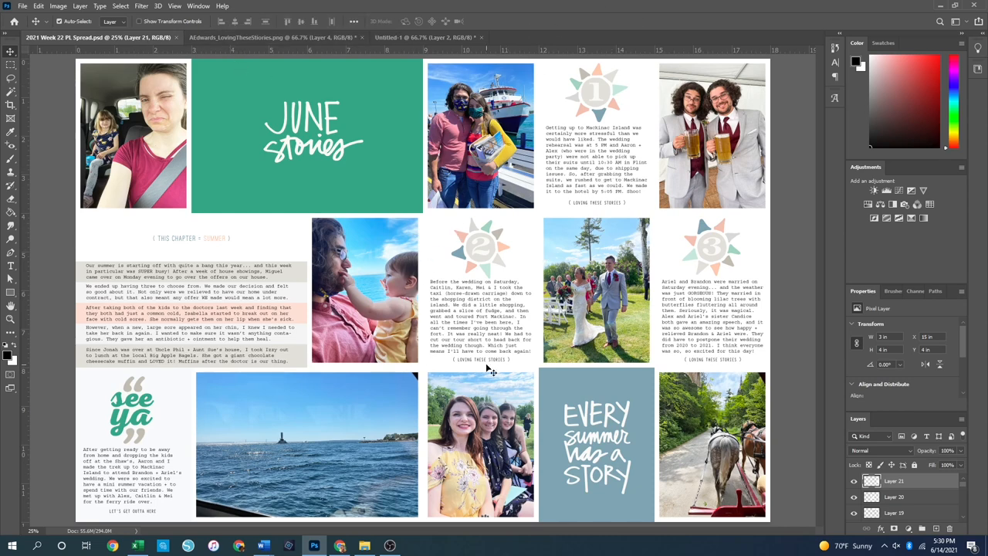